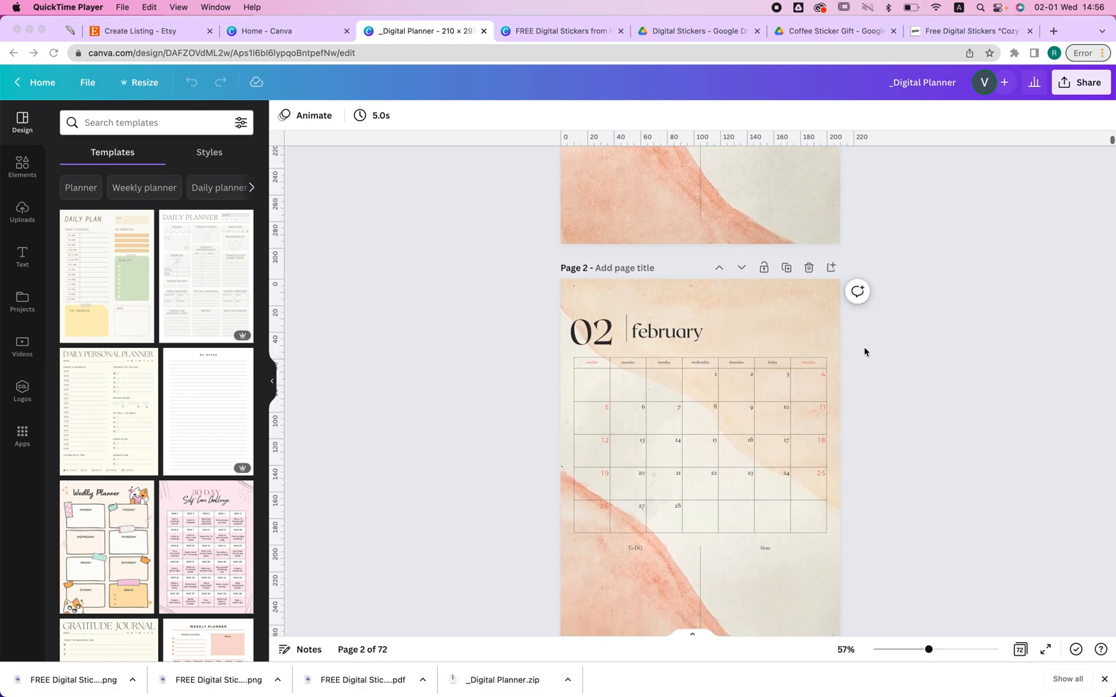
Return to the Etsy Create Listing draft and bring up its Digital files section
click(147, 30)
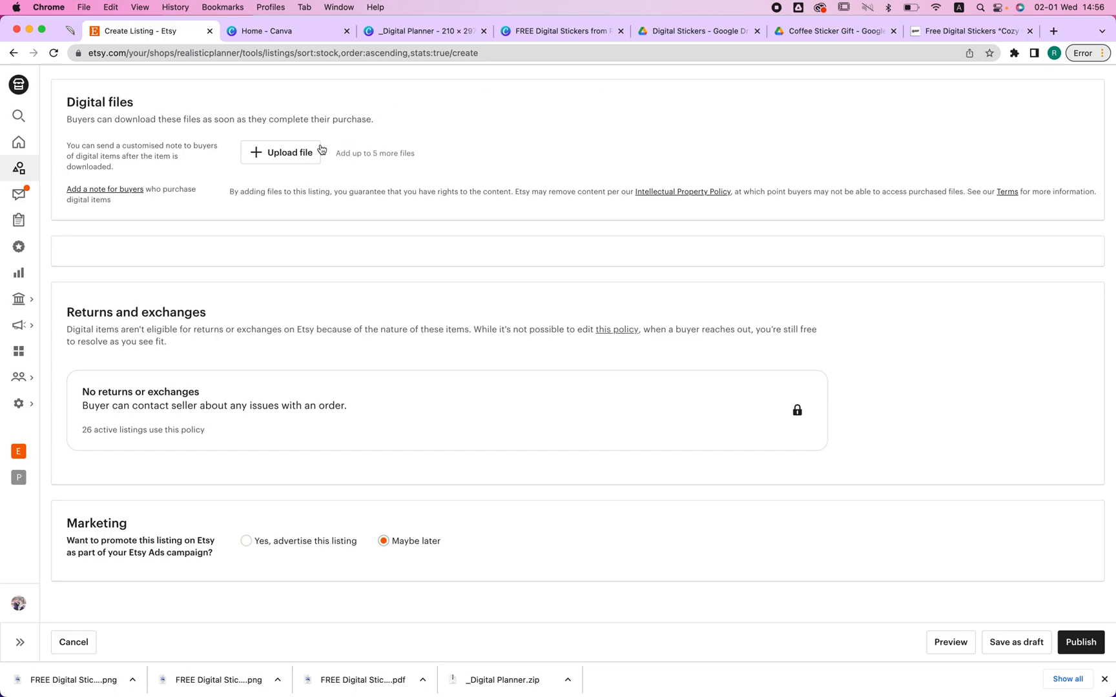
mouse_move(419, 153)
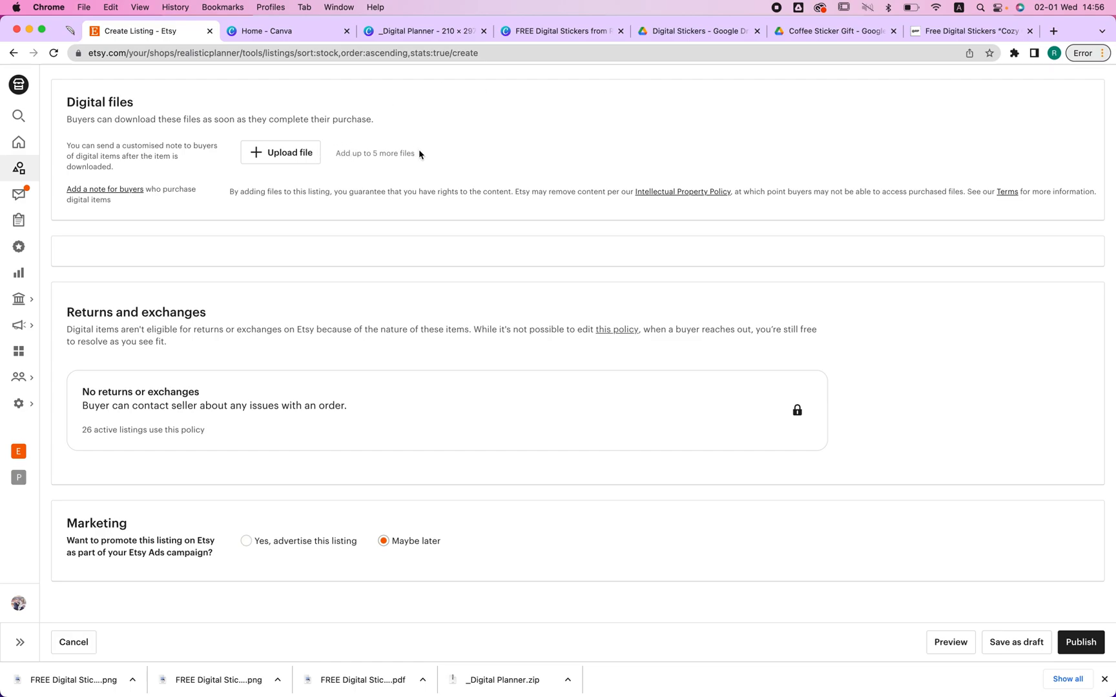
mouse_move(391, 148)
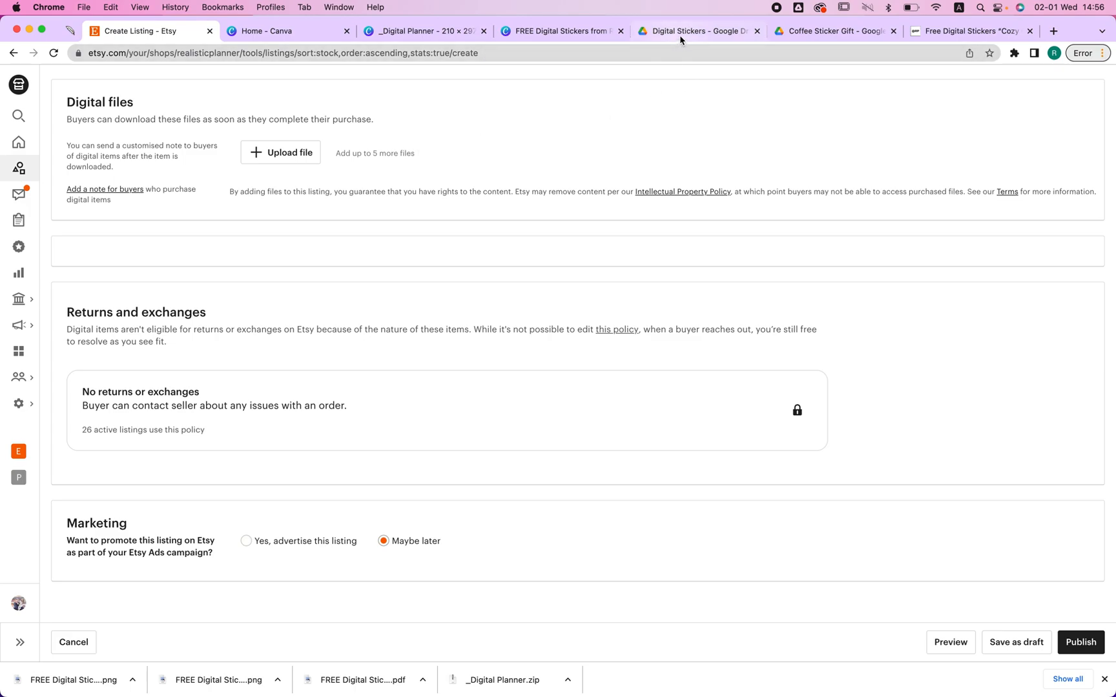
Open the Coffee Sticker Gift folder in Google Drive and browse its coffee sticker PNGs
click(831, 31)
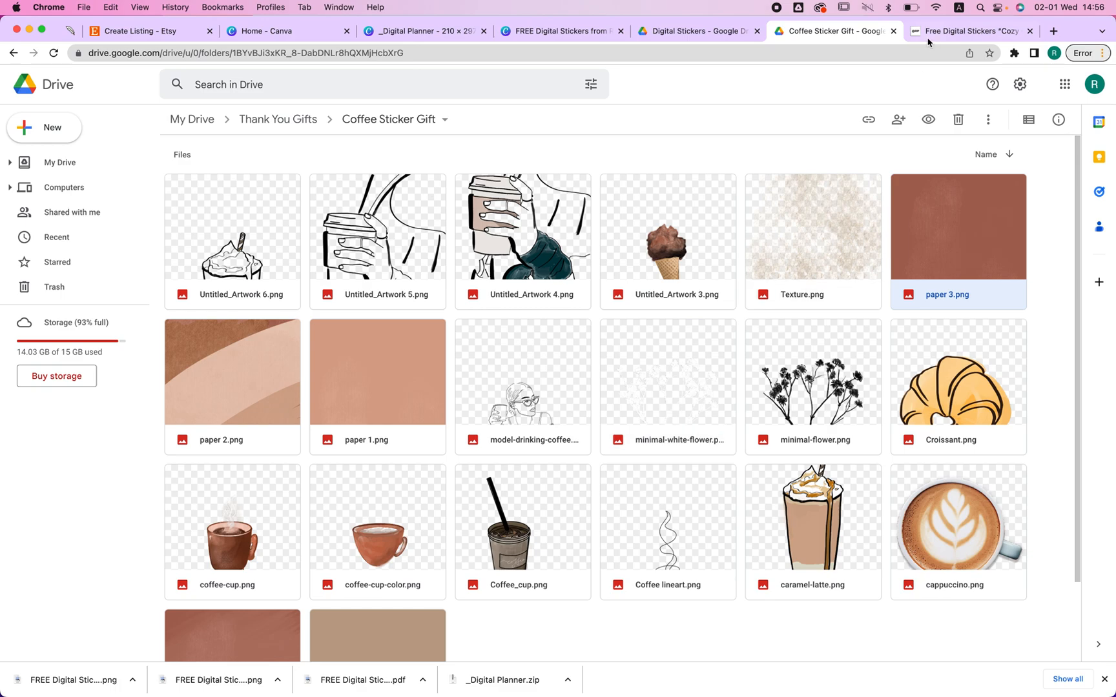
click(967, 30)
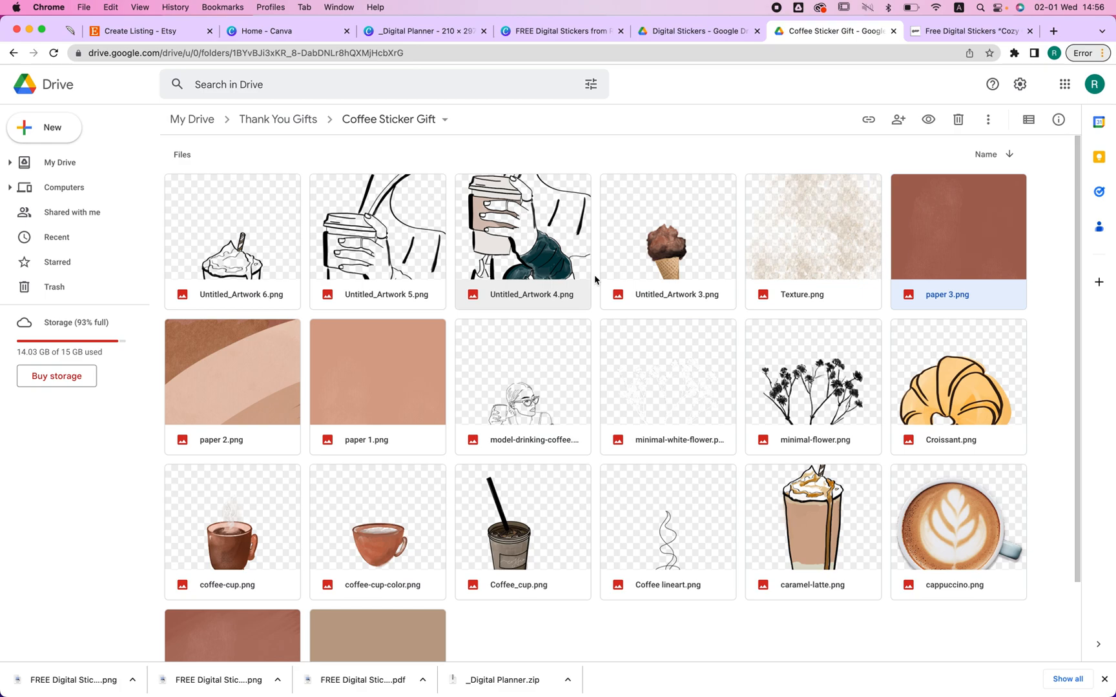
scroll(down, 3)
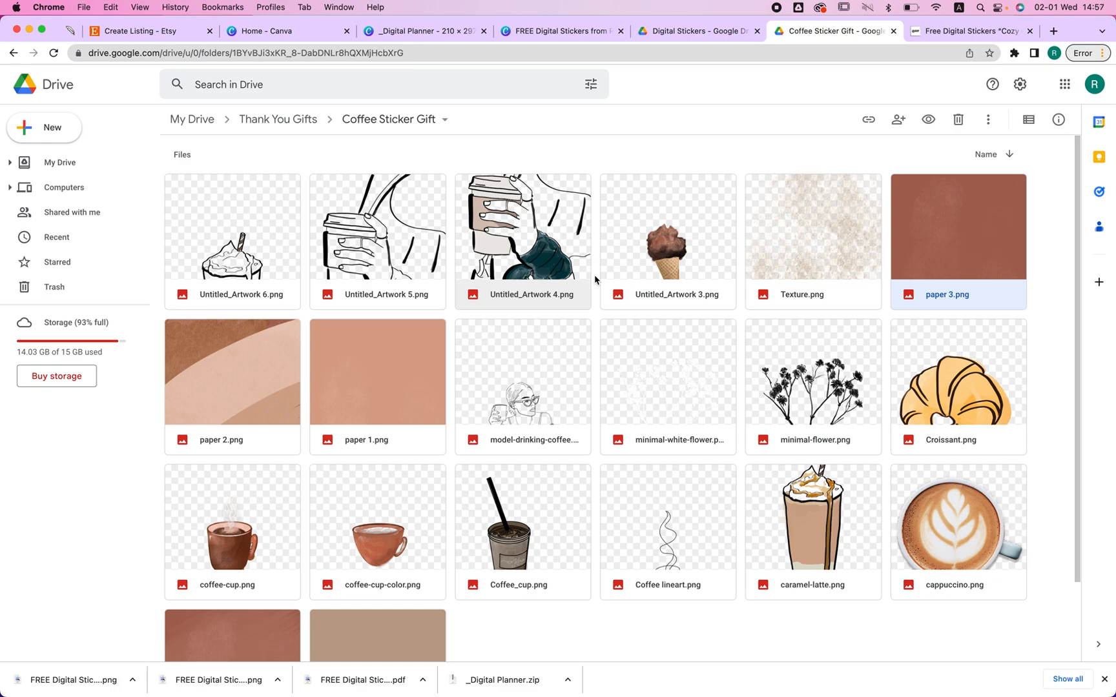
scroll(down, 3)
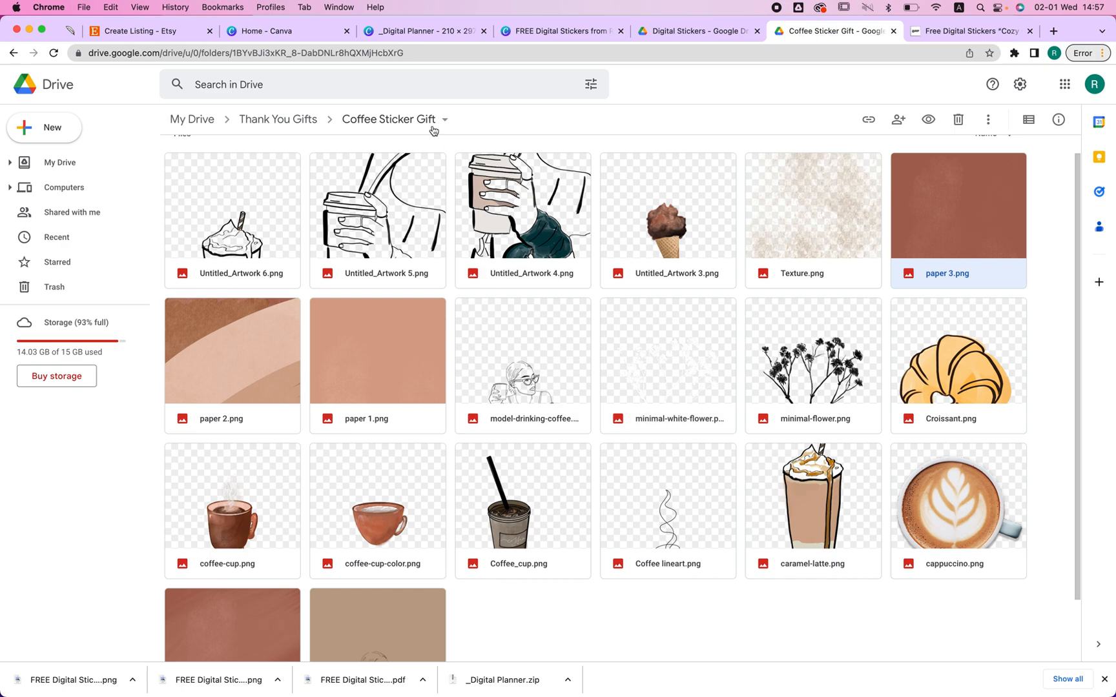
Share Coffee Sticker Gift as Viewer for anyone with the link, and copy the link
click(443, 119)
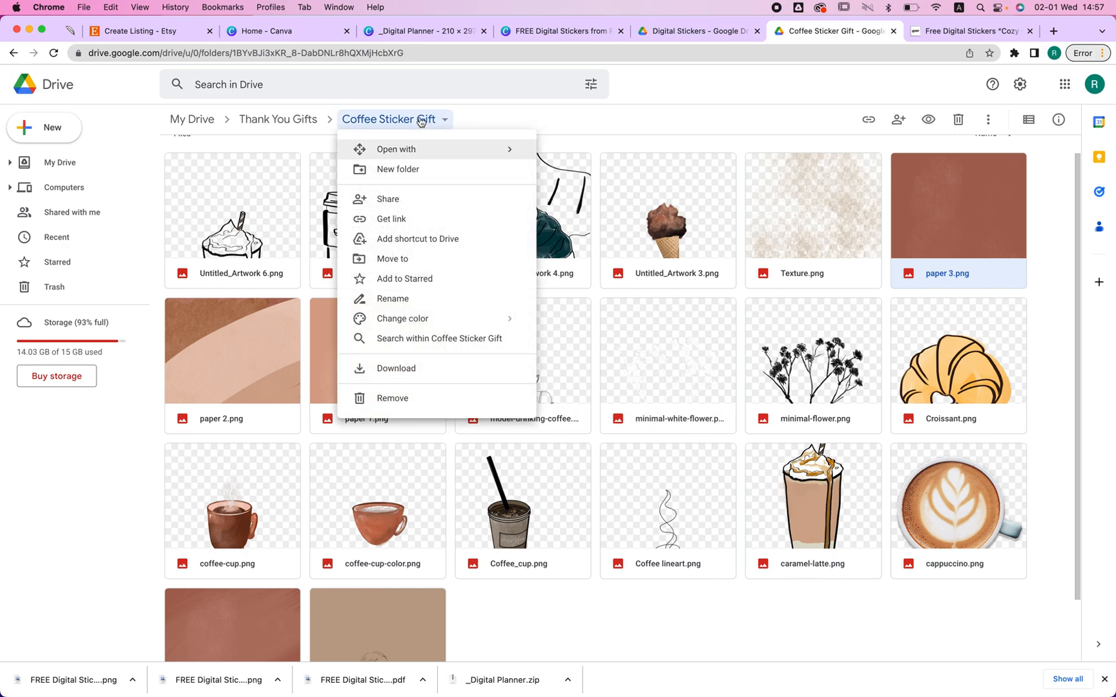
mouse_move(412, 124)
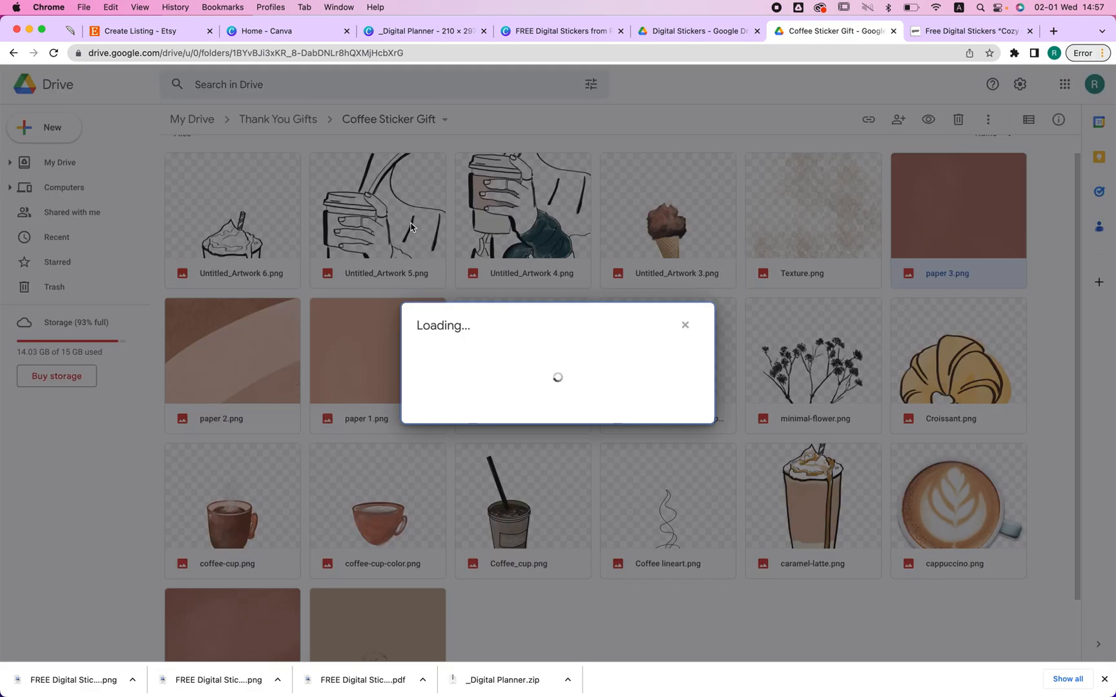
click(487, 414)
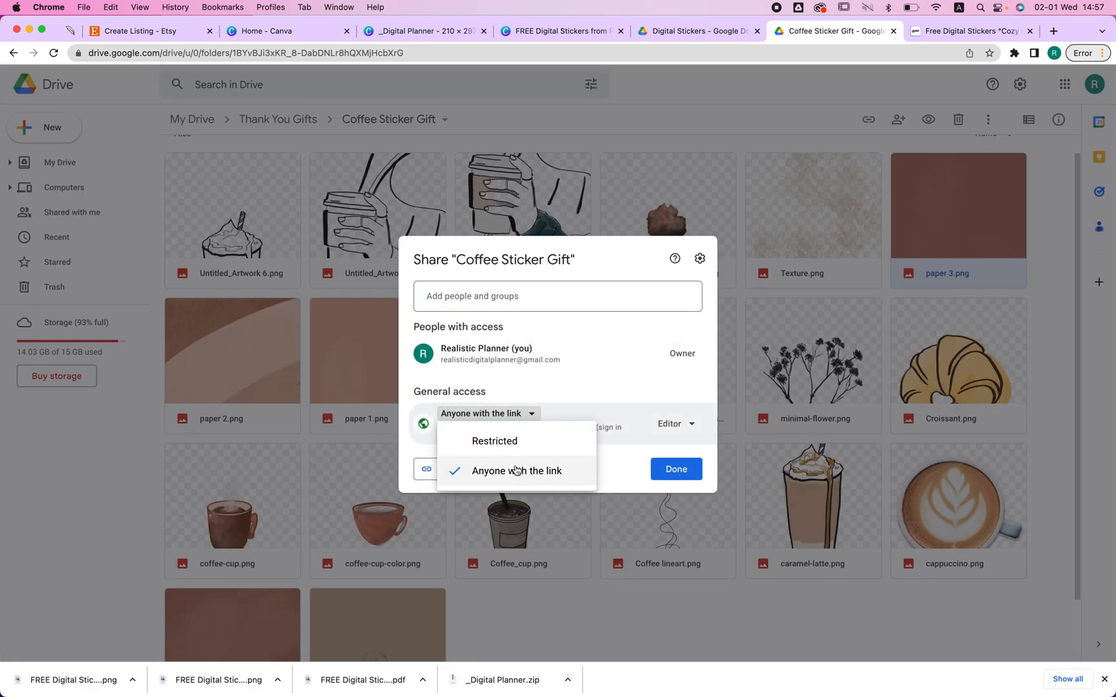
click(671, 424)
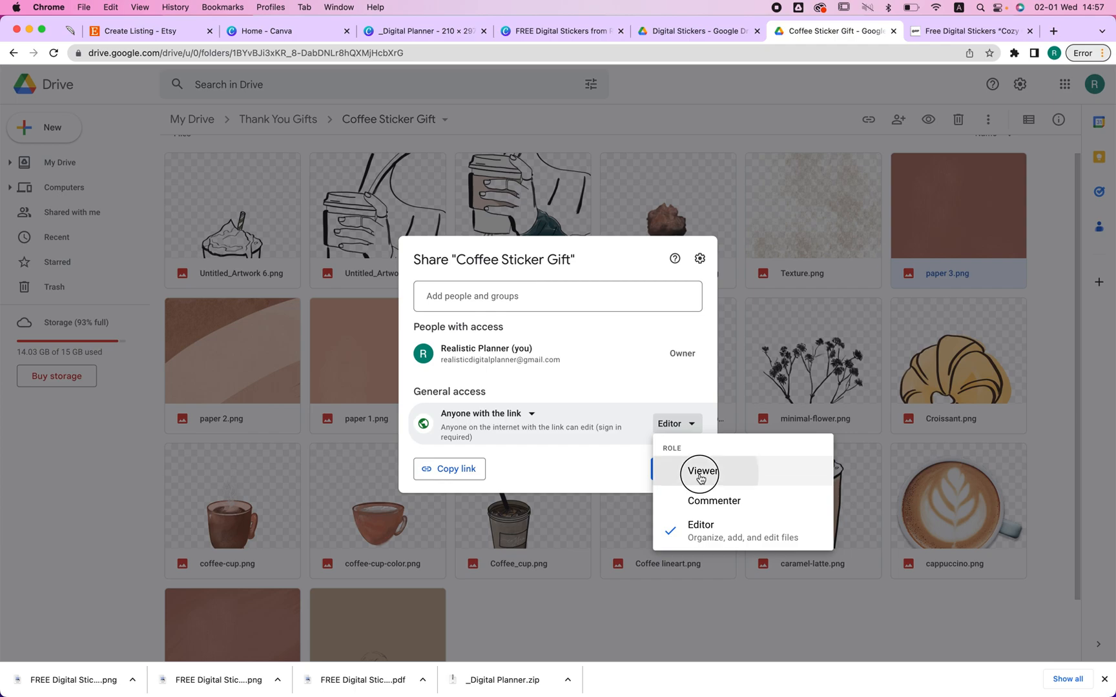
click(701, 471)
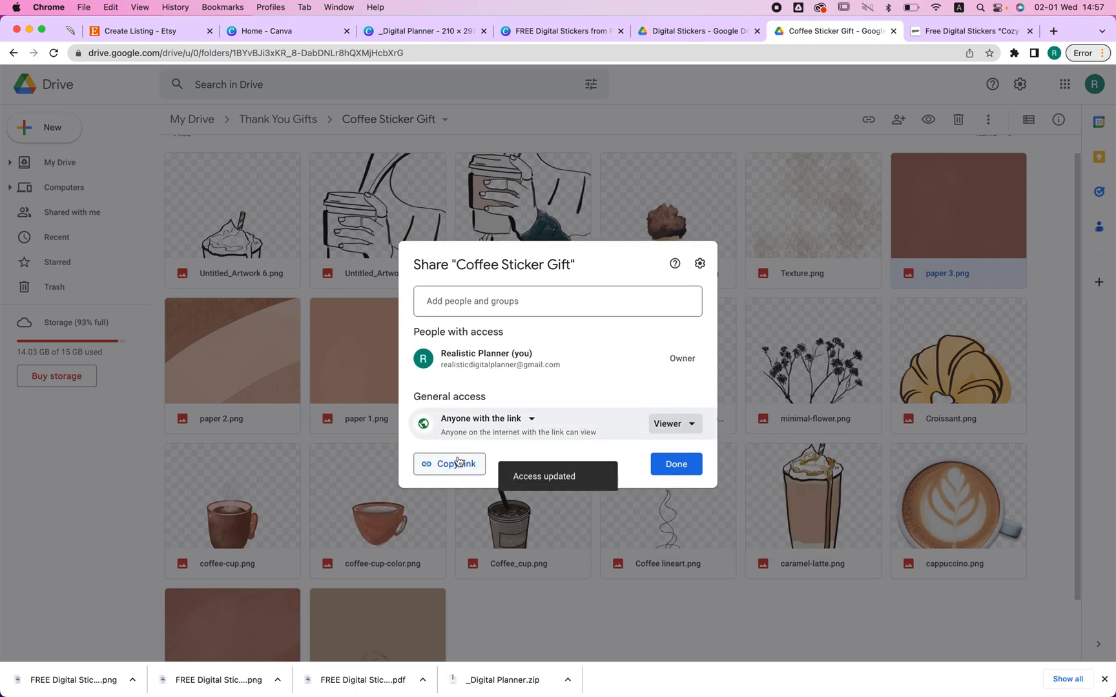
click(448, 465)
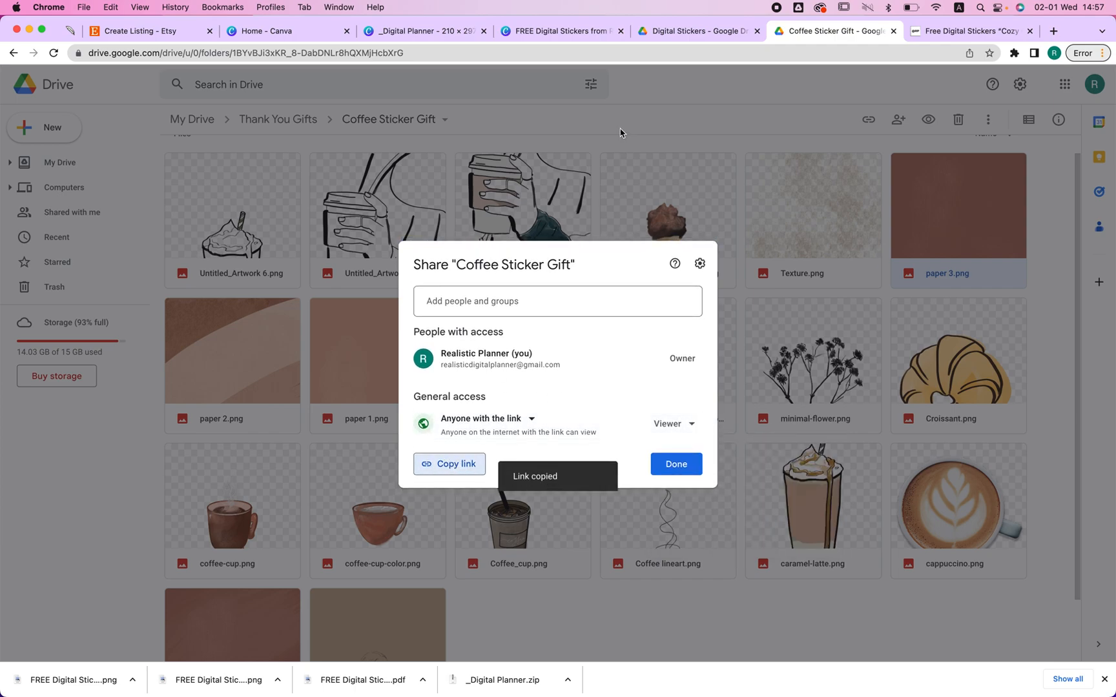
click(562, 31)
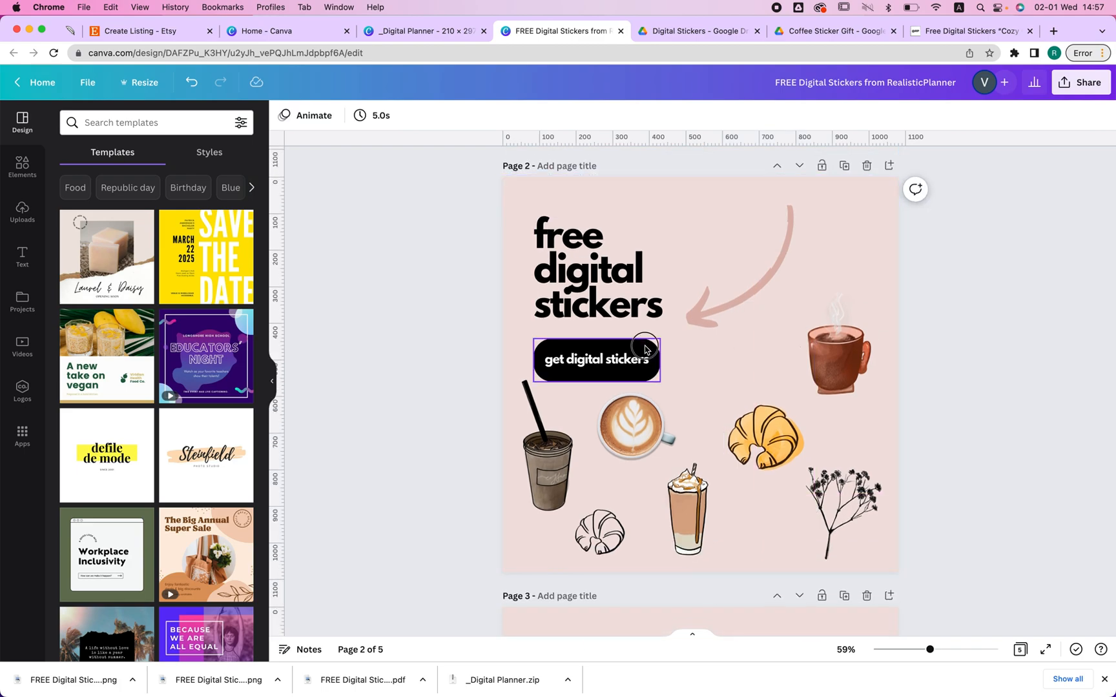
Link the black get digital stickers button on page 2 to the copied Drive URL
click(595, 358)
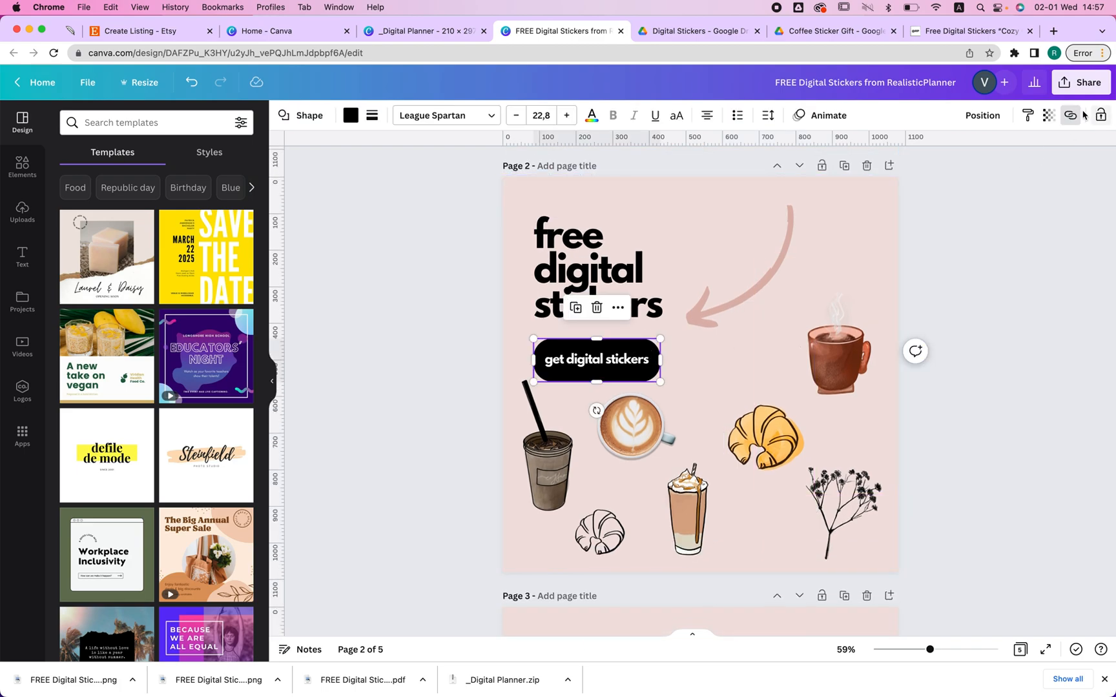
click(1070, 115)
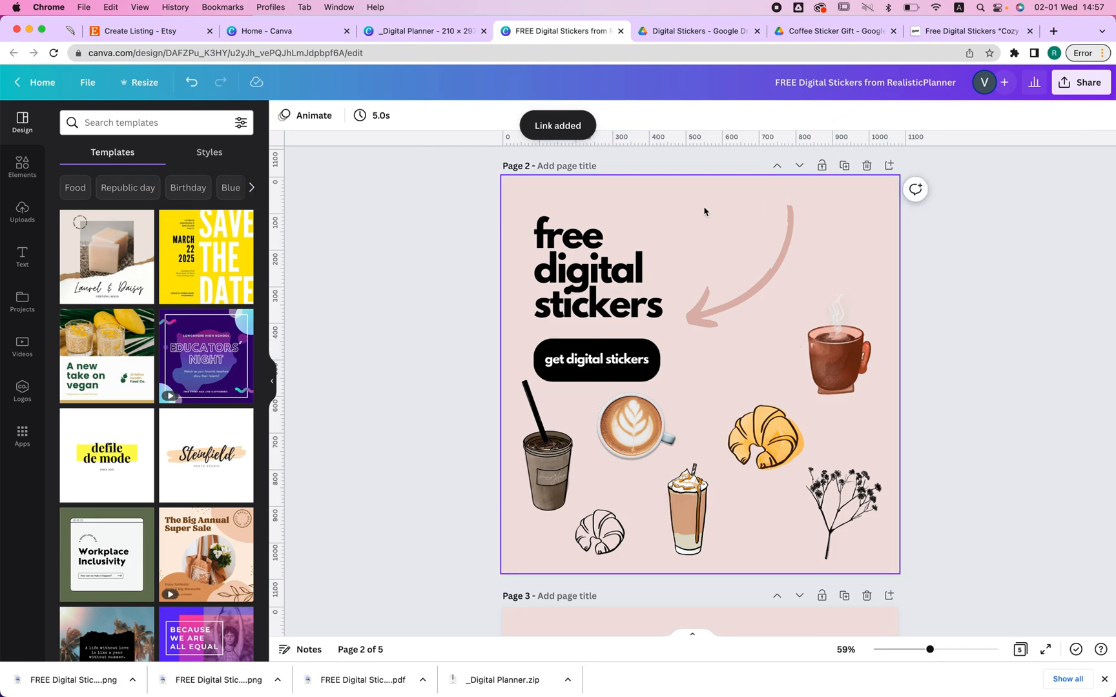
click(837, 349)
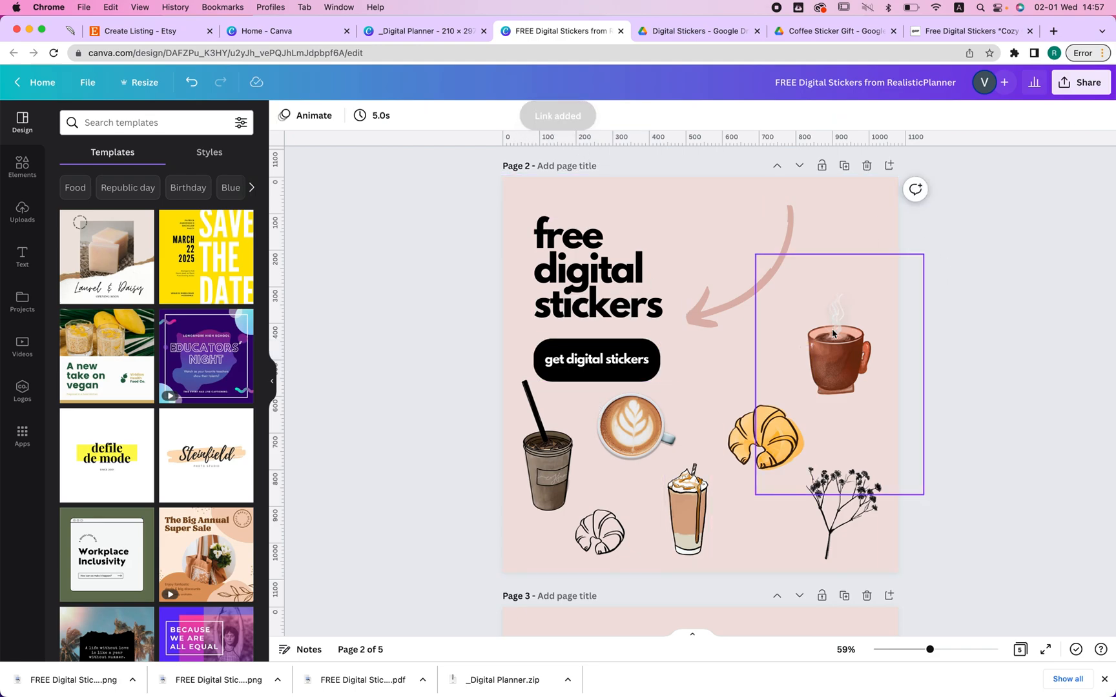
click(1080, 83)
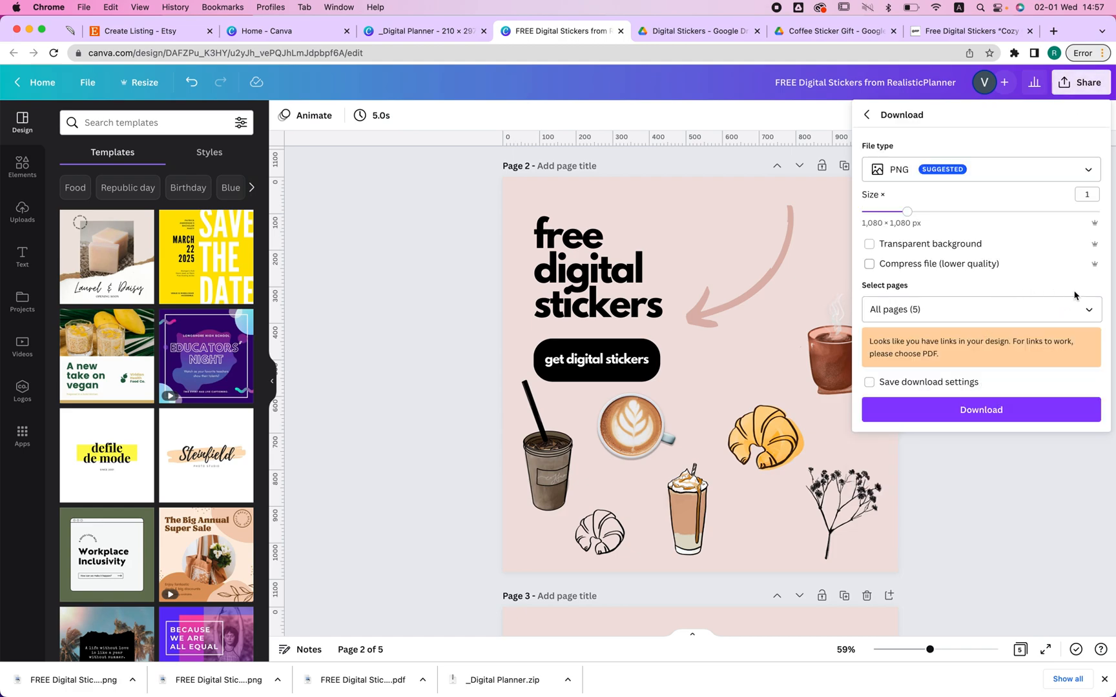
Download only page 2 of the stickers design as a PDF Standard file
click(979, 308)
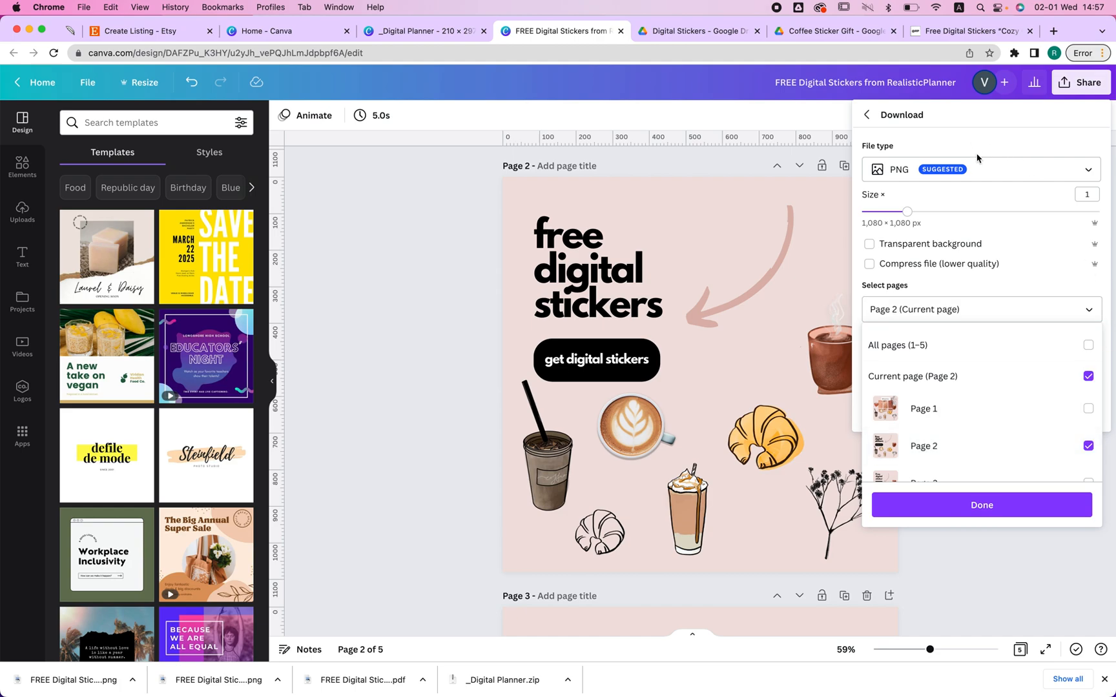
click(978, 169)
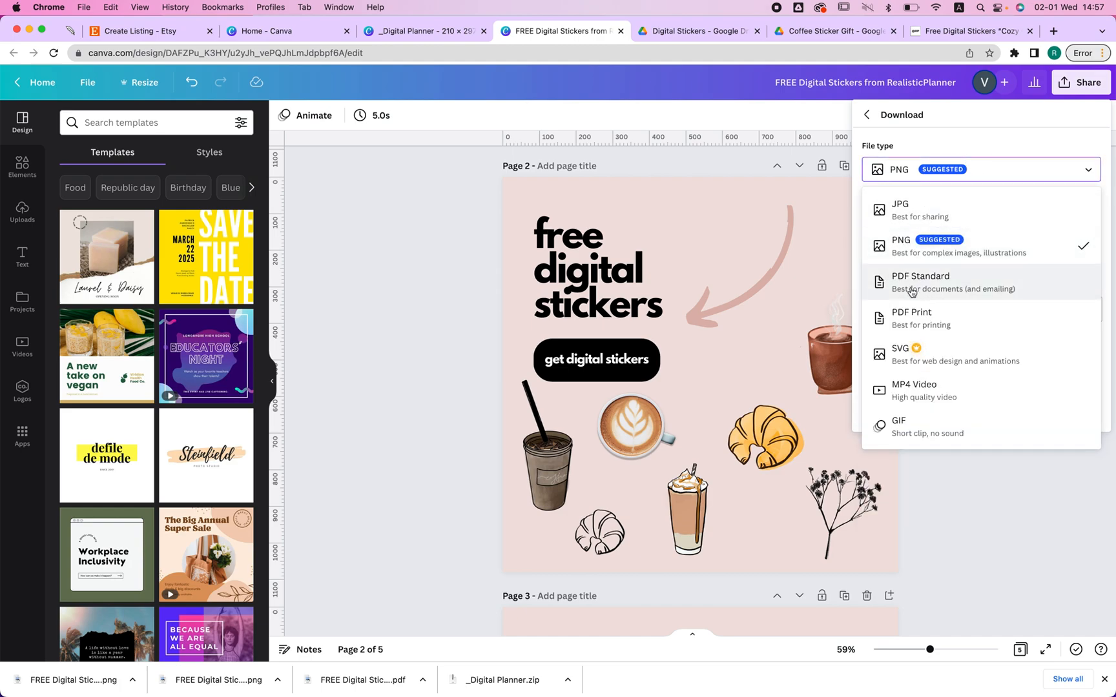
mouse_move(947, 286)
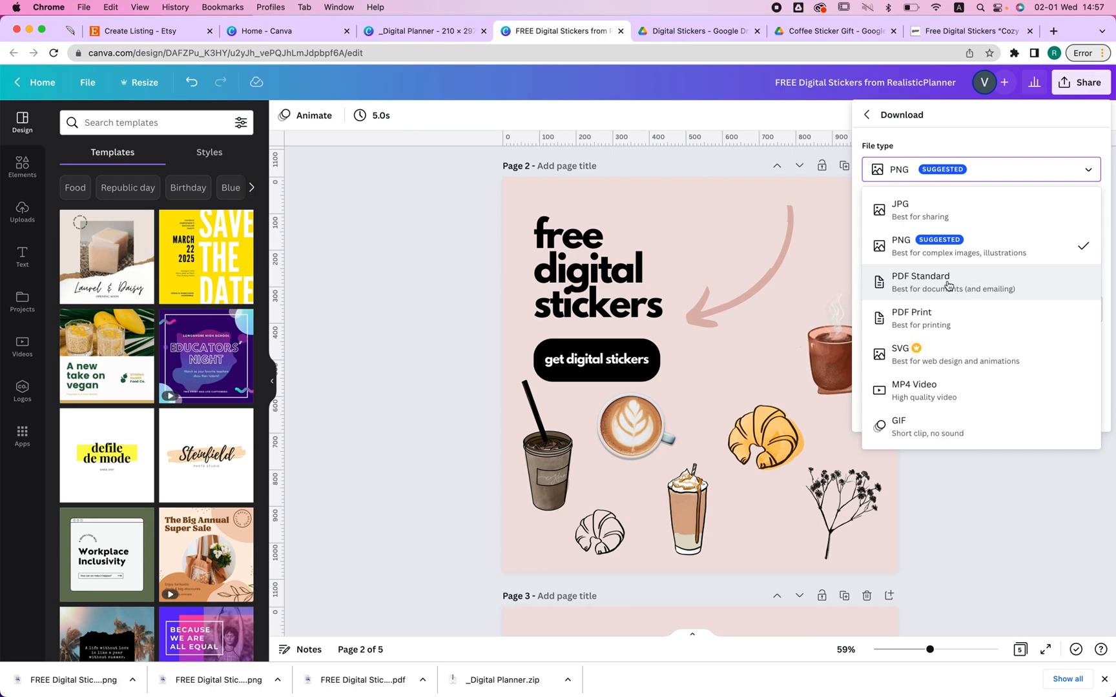
click(920, 281)
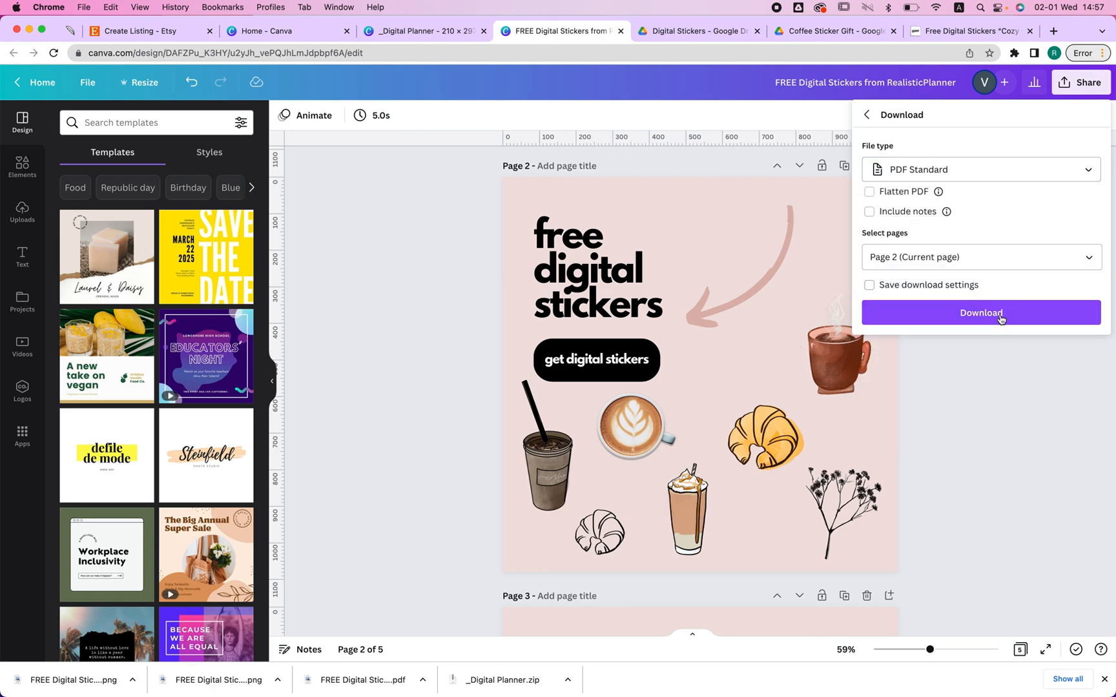
click(981, 312)
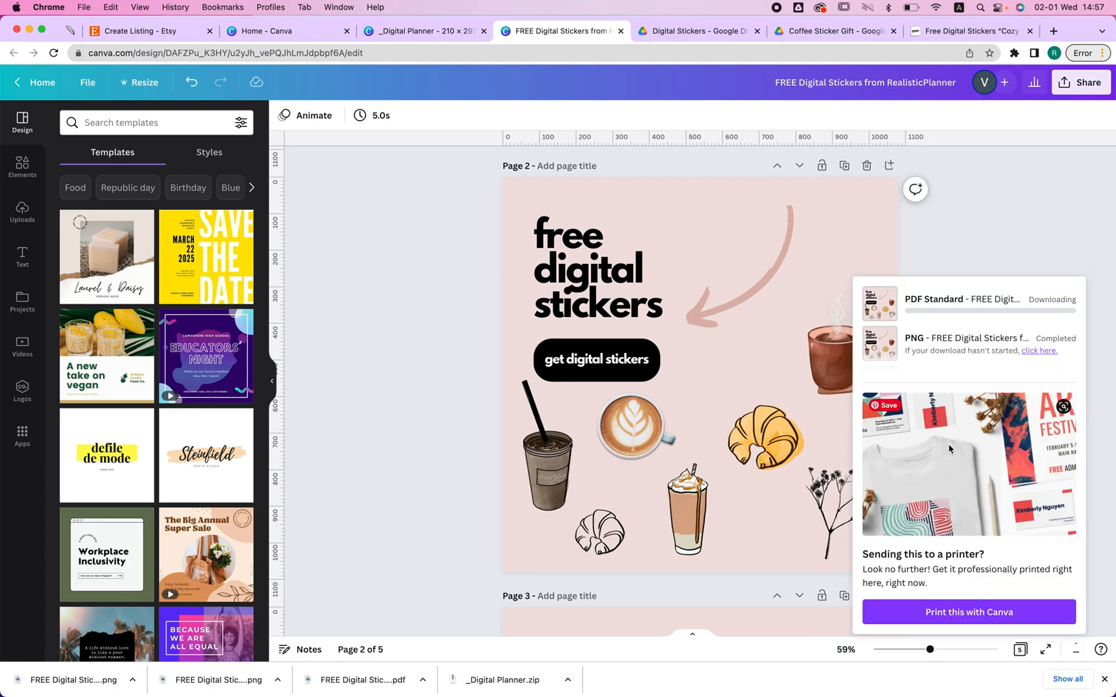
mouse_move(295, 299)
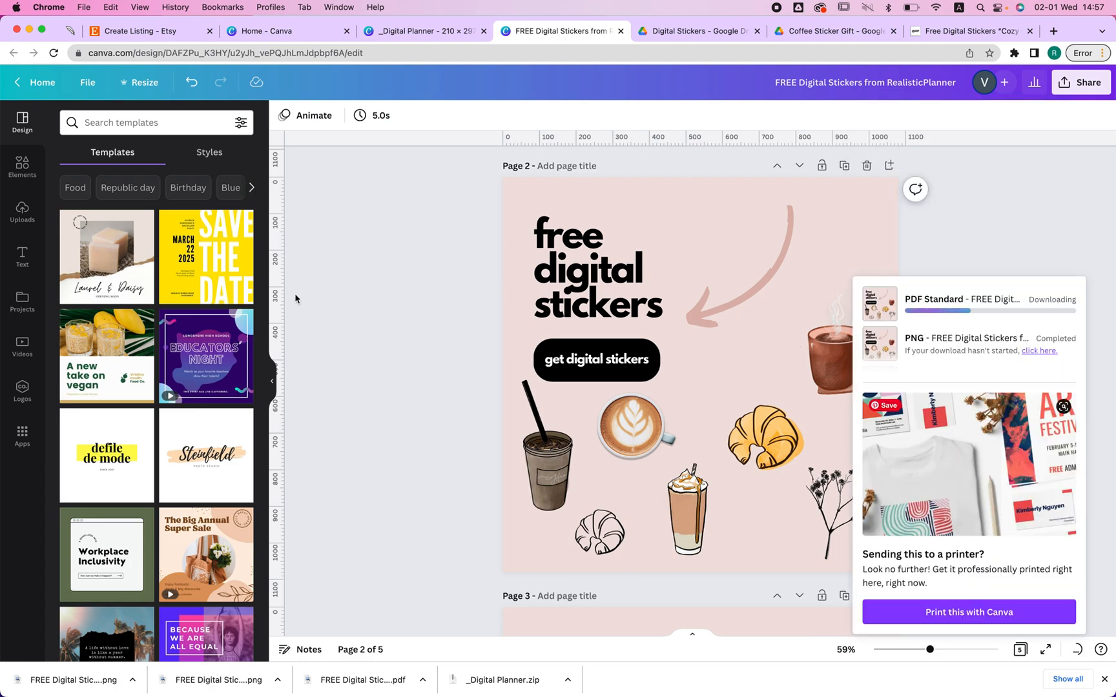
click(142, 30)
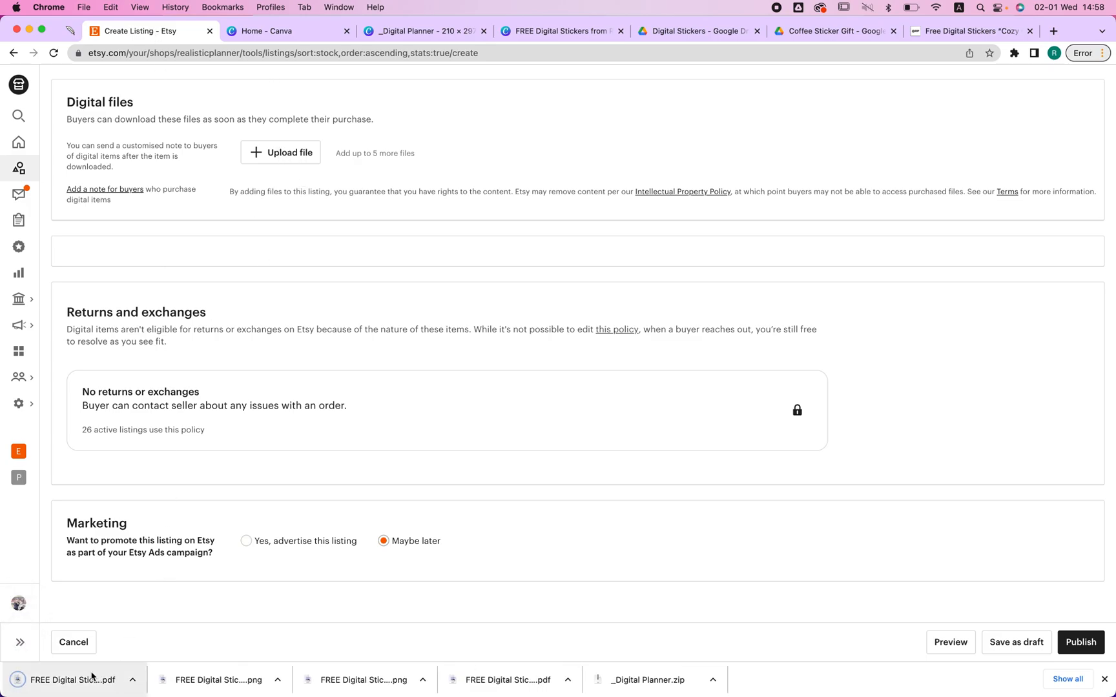
Attach the stickers PDF to the listing, get the invalid file-name error, and reveal the download
click(280, 152)
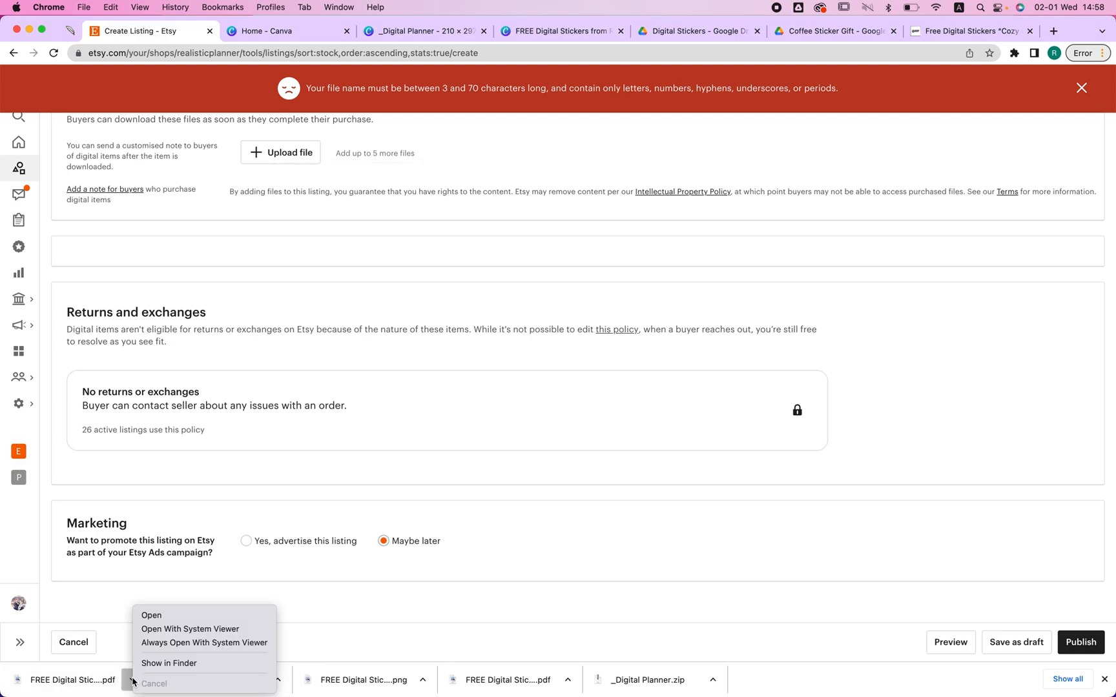
mouse_move(168, 663)
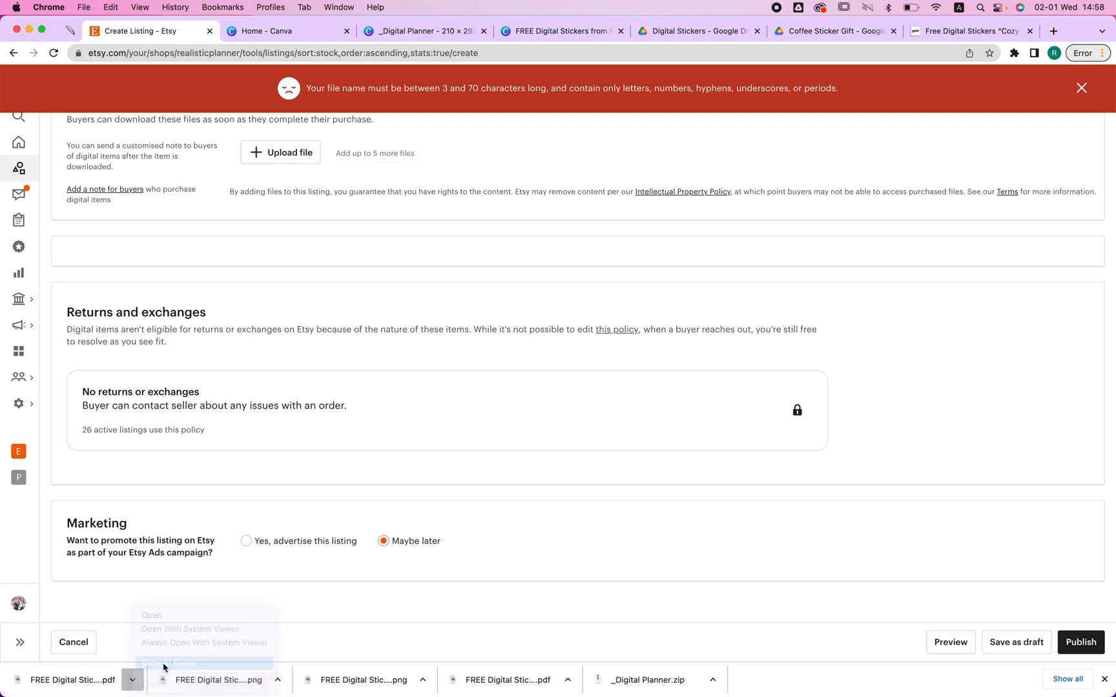
click(169, 662)
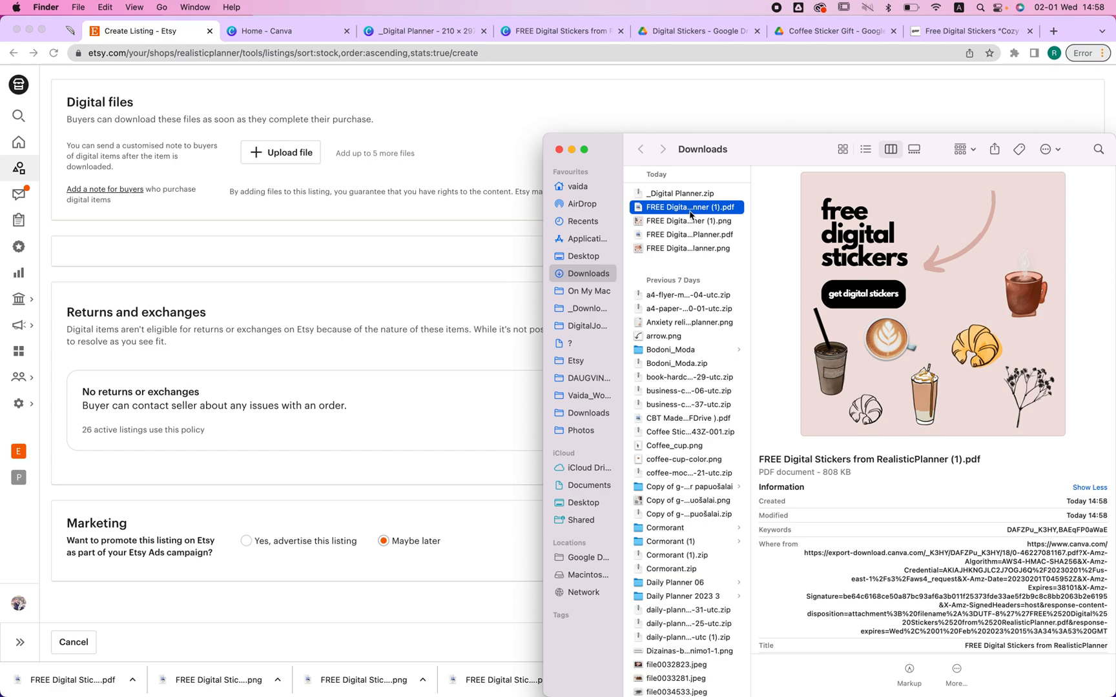
Rename the downloaded PDF in Finder to FREEDigitalStickers.pdf and upload it to Etsy
click(685, 207)
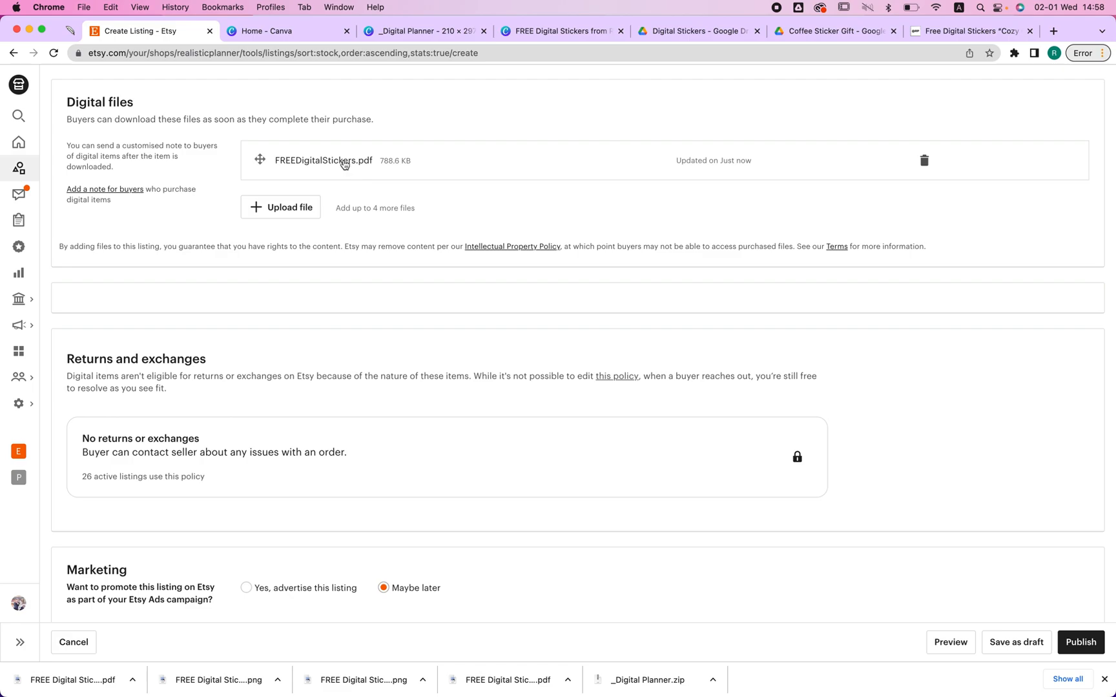
mouse_move(322, 160)
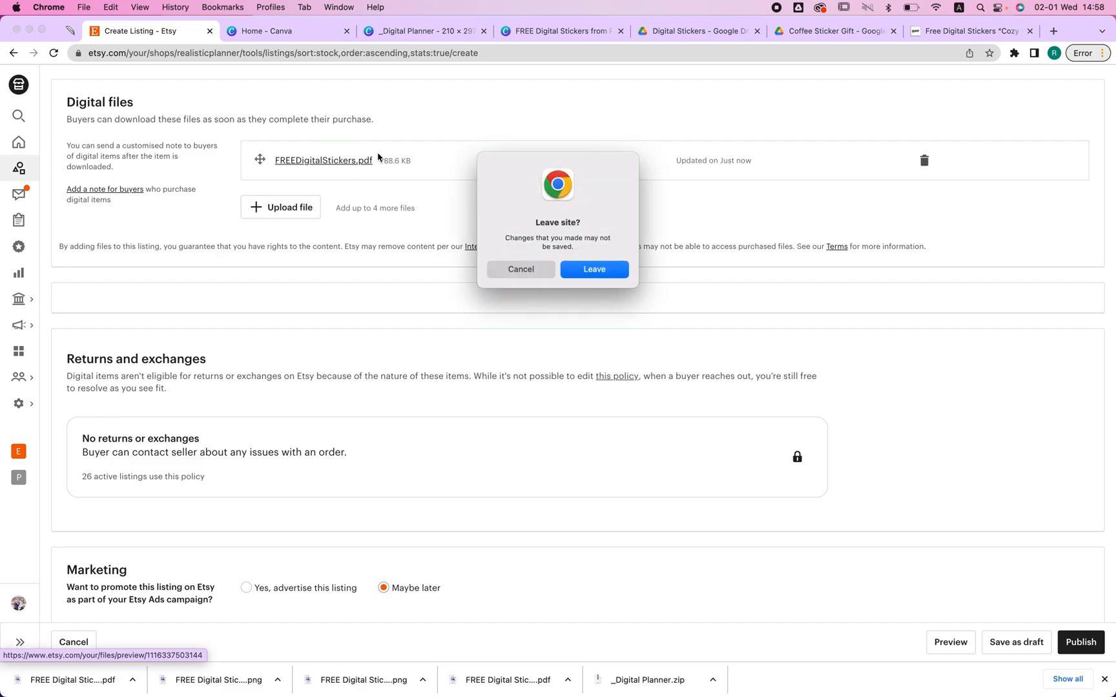
Cancel leaving the listing page and open FREEDigitalStickers.pdf from the downloads bar
click(593, 269)
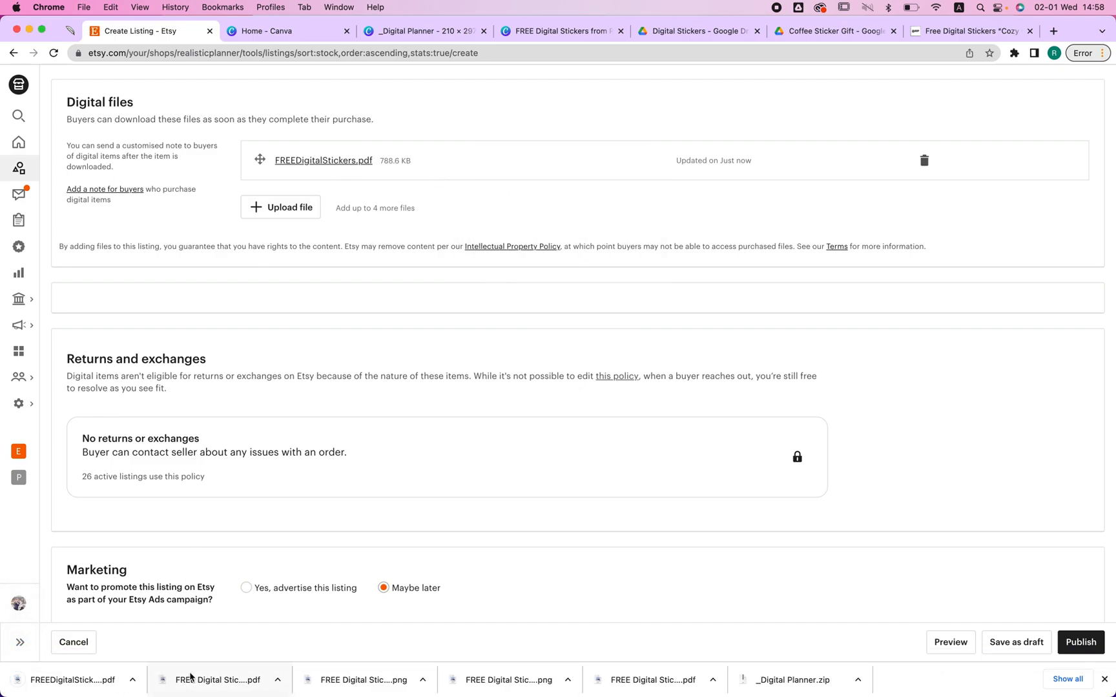
click(215, 679)
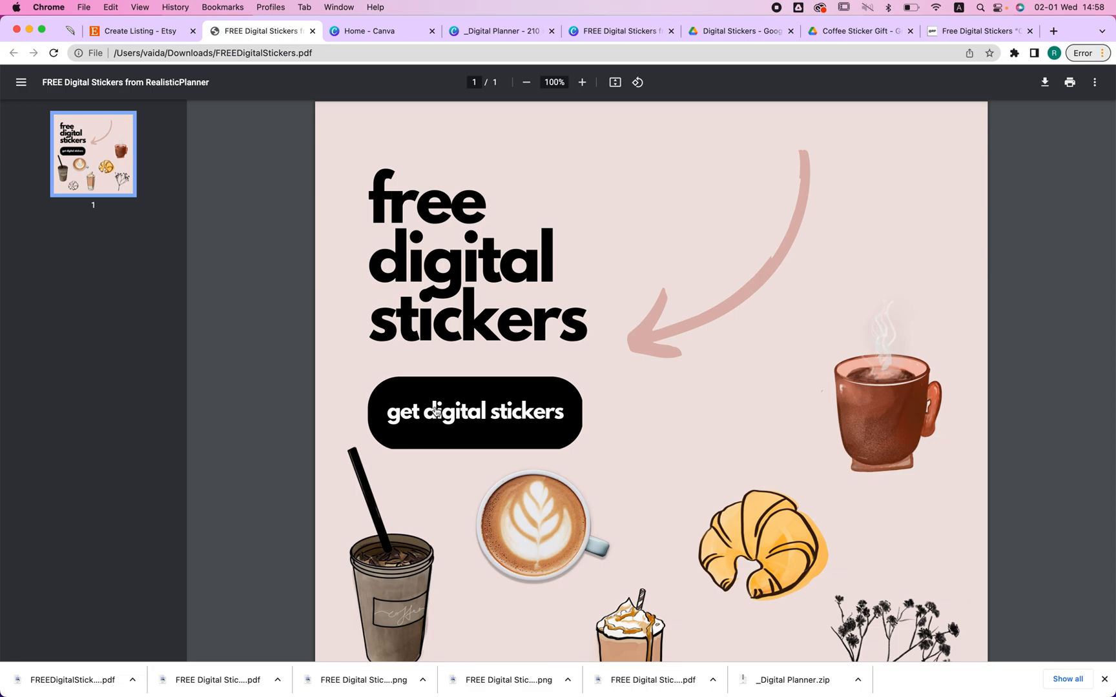
Follow the PDF button's link to the Coffee Sticker Gift folder, then go back to Etsy
click(474, 413)
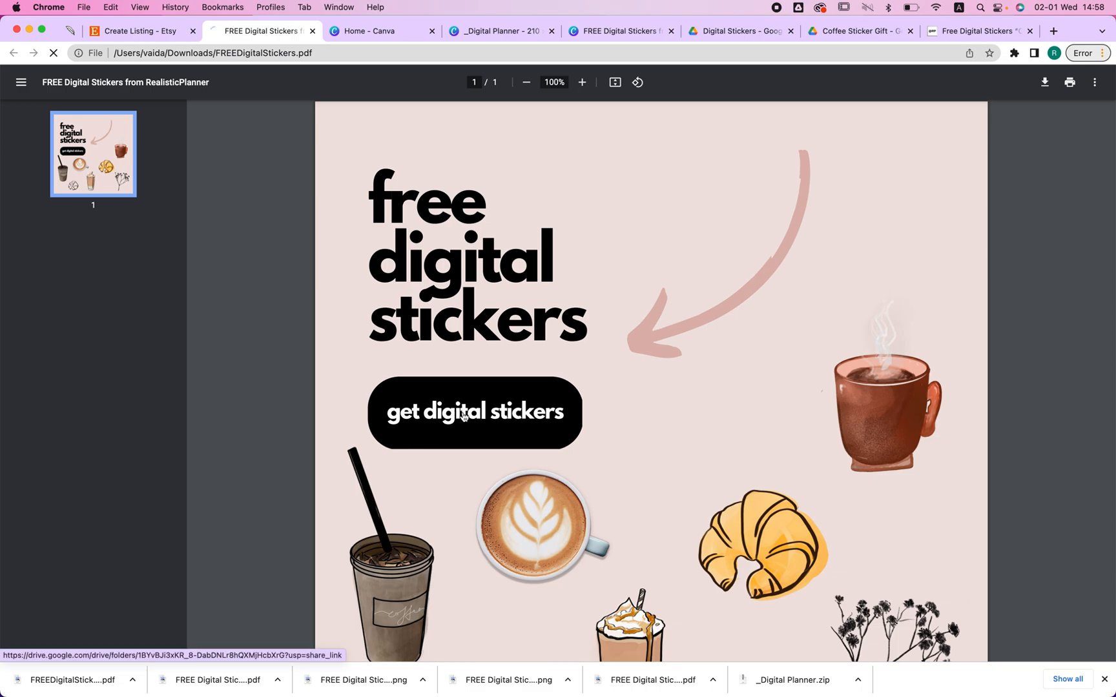
click(473, 412)
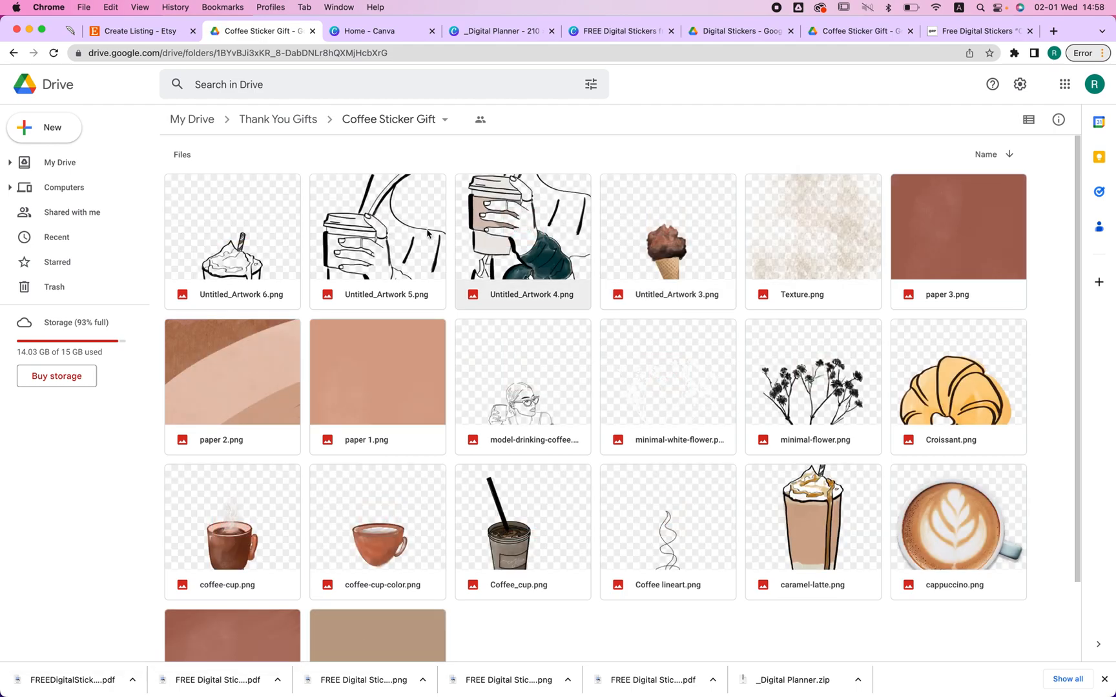
click(135, 30)
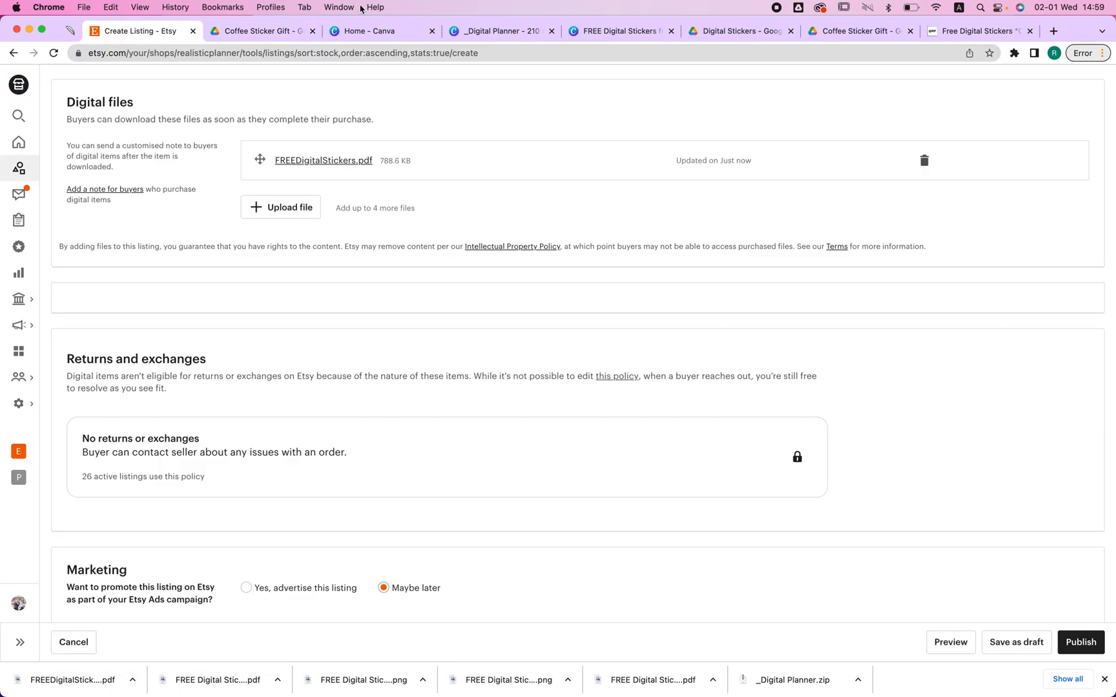
Reopen the FREE Digital Stickers from RealisticPlanner design in Canva at page 2
click(497, 30)
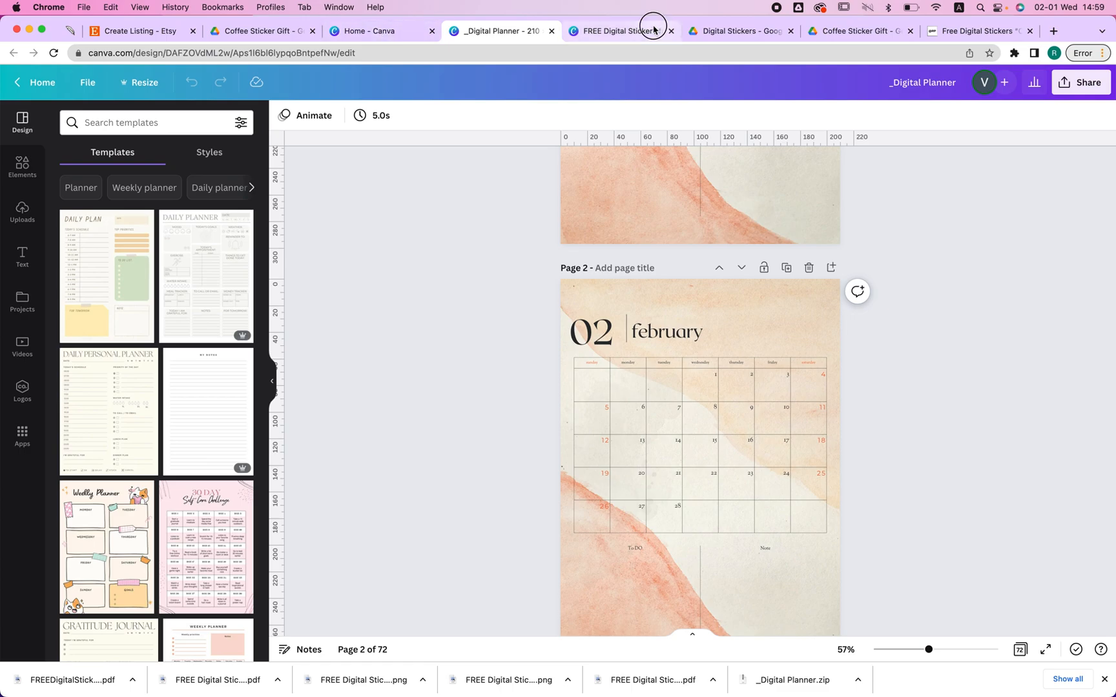
click(619, 30)
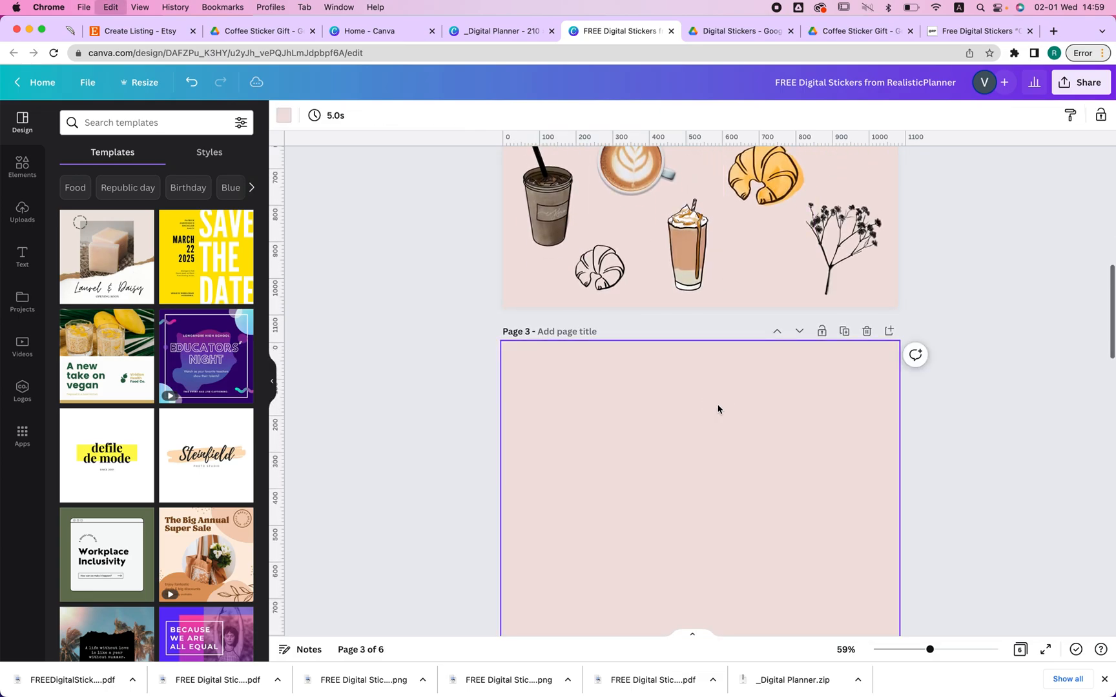
text(Th)
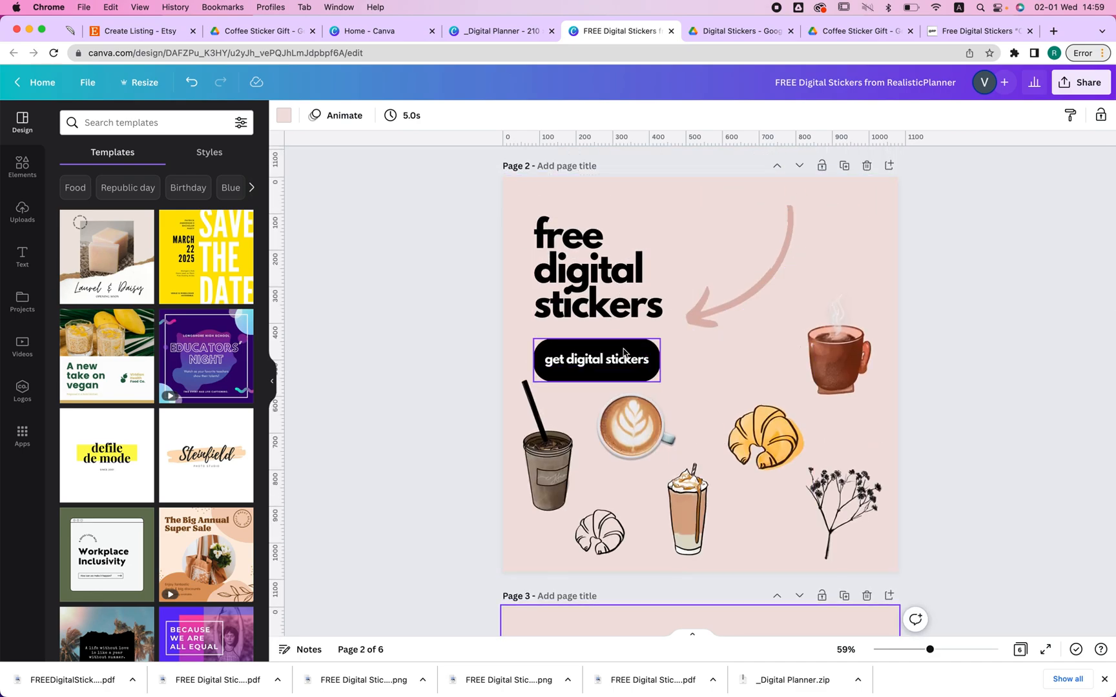
Add a rounded square from Lines & Shapes as the muted brown button shape
click(22, 167)
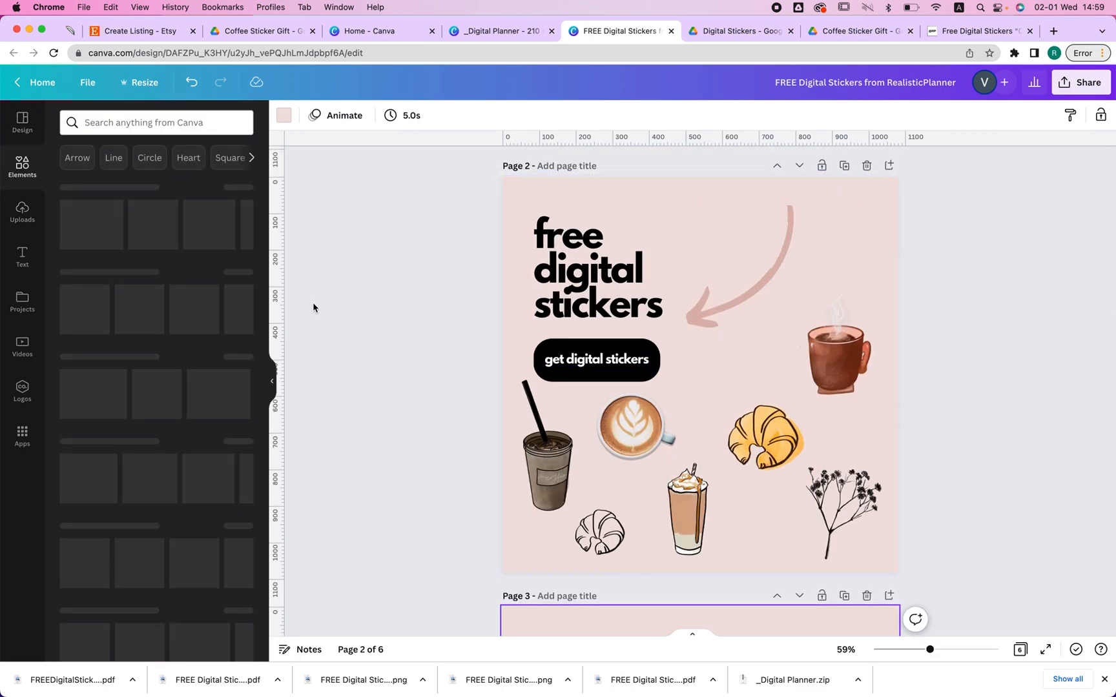
click(22, 167)
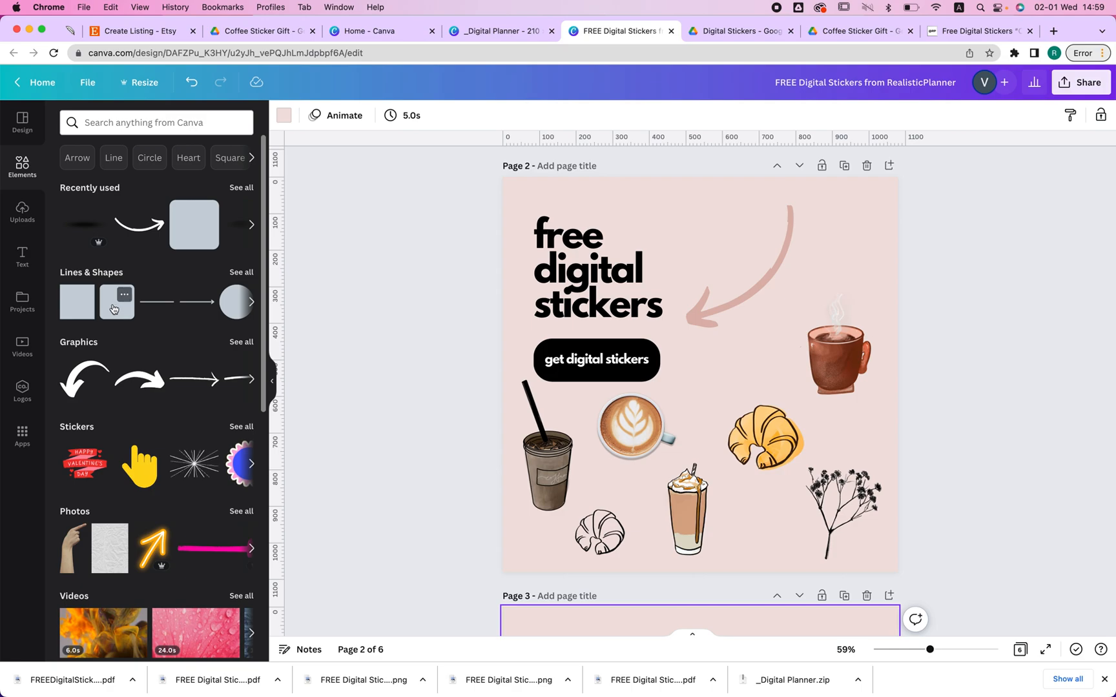
click(77, 302)
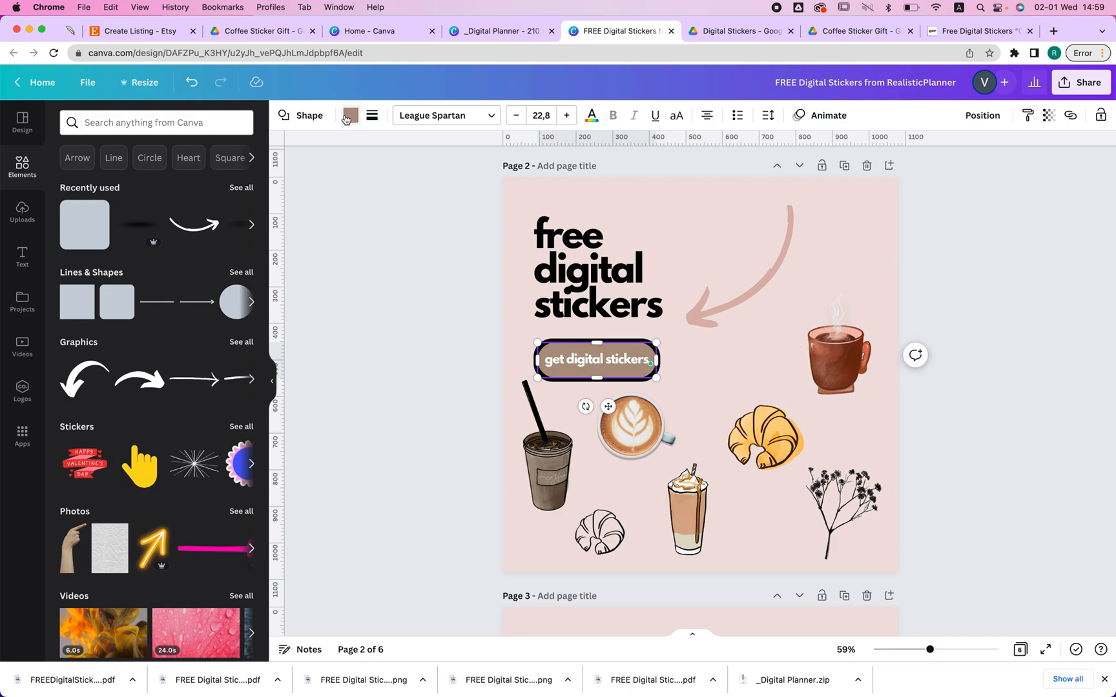
Refill the button black, add a shadow graphic and adjust its transparency
click(348, 116)
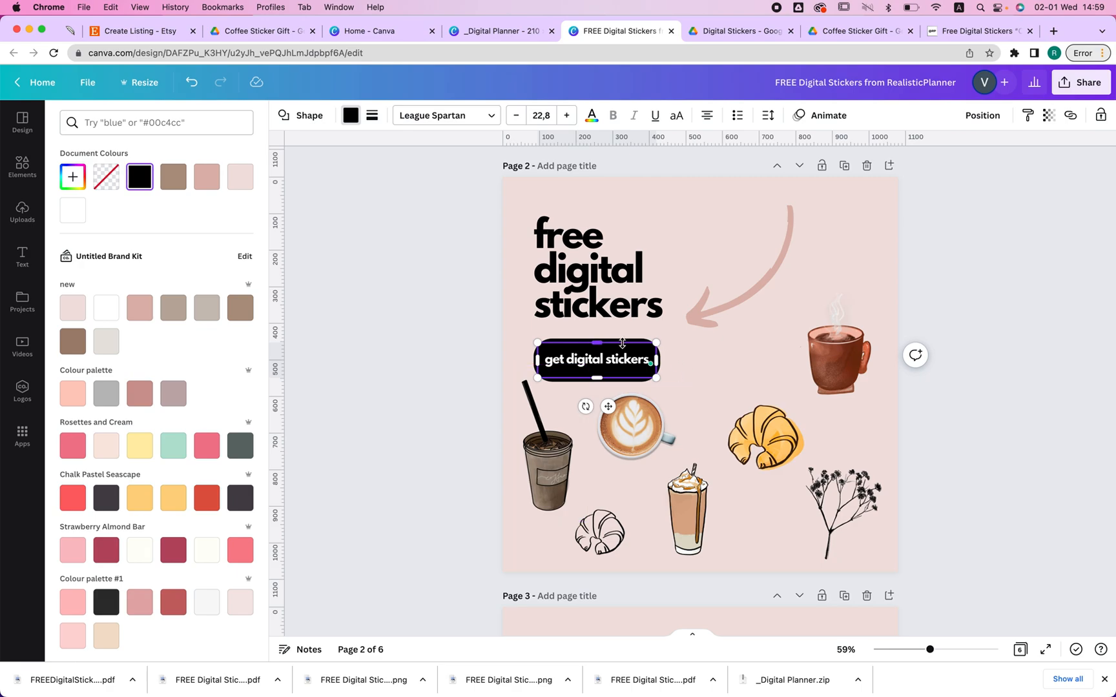
click(22, 165)
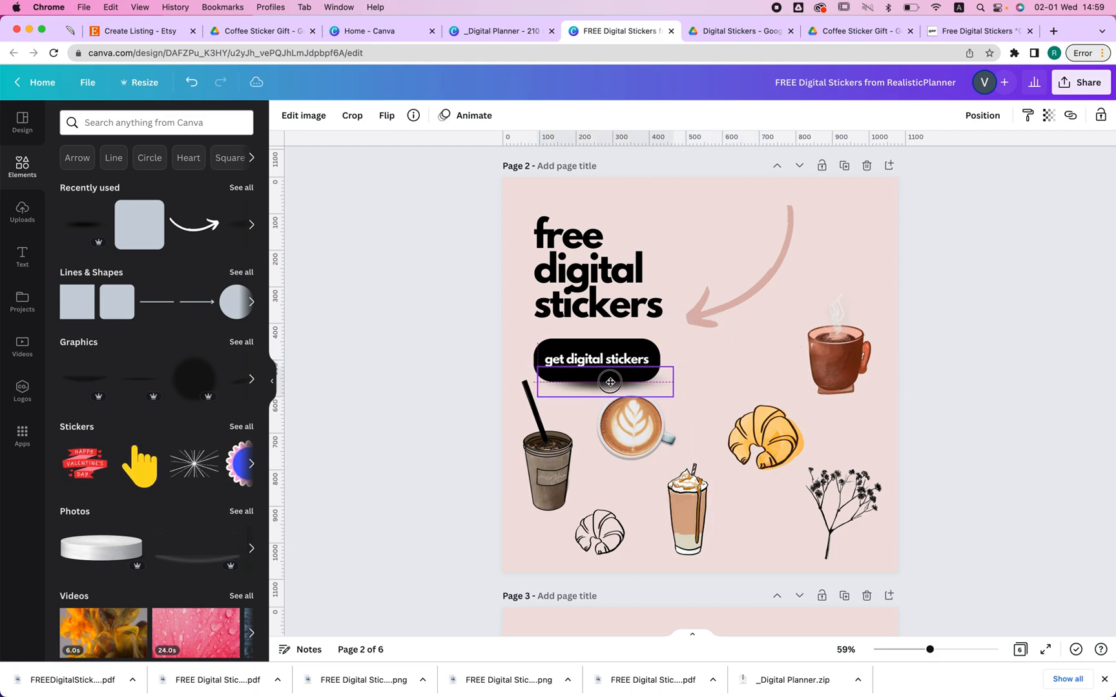
click(601, 382)
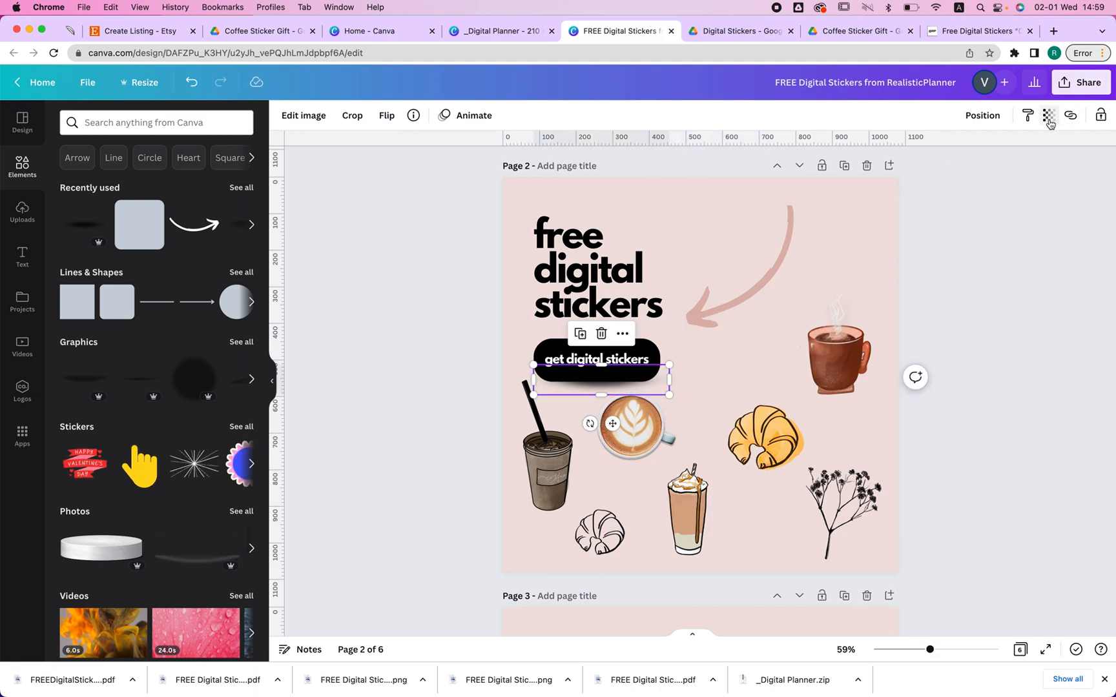
click(1048, 115)
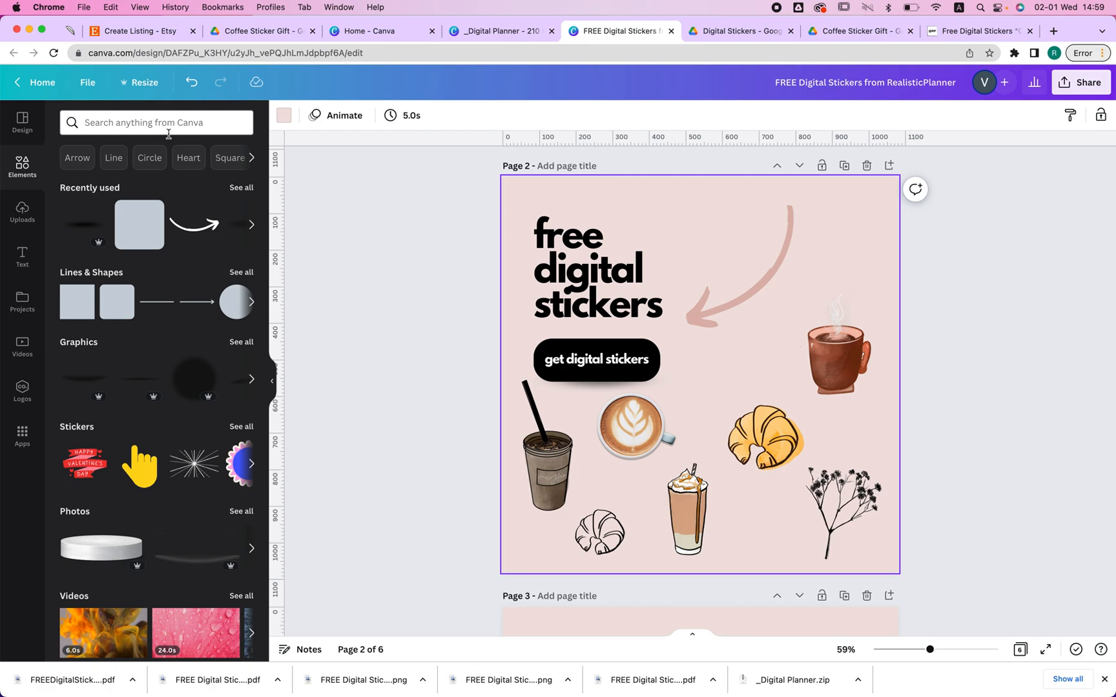
Search elements for 'arrow', then select the button's text and show text options
text(arrow)
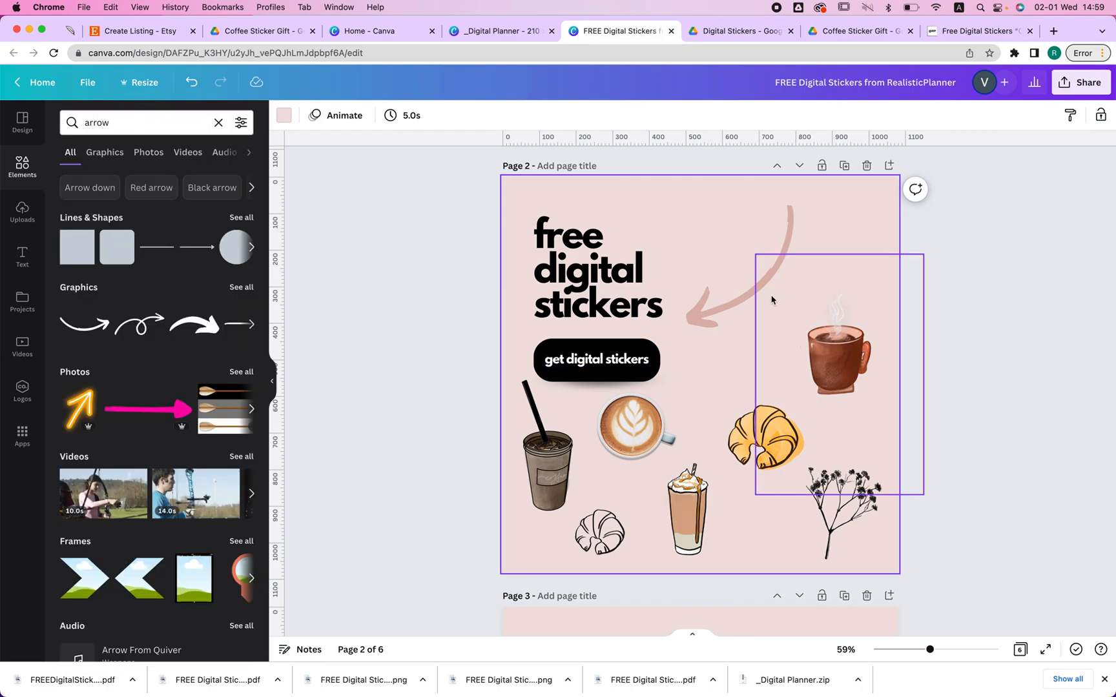
click(596, 360)
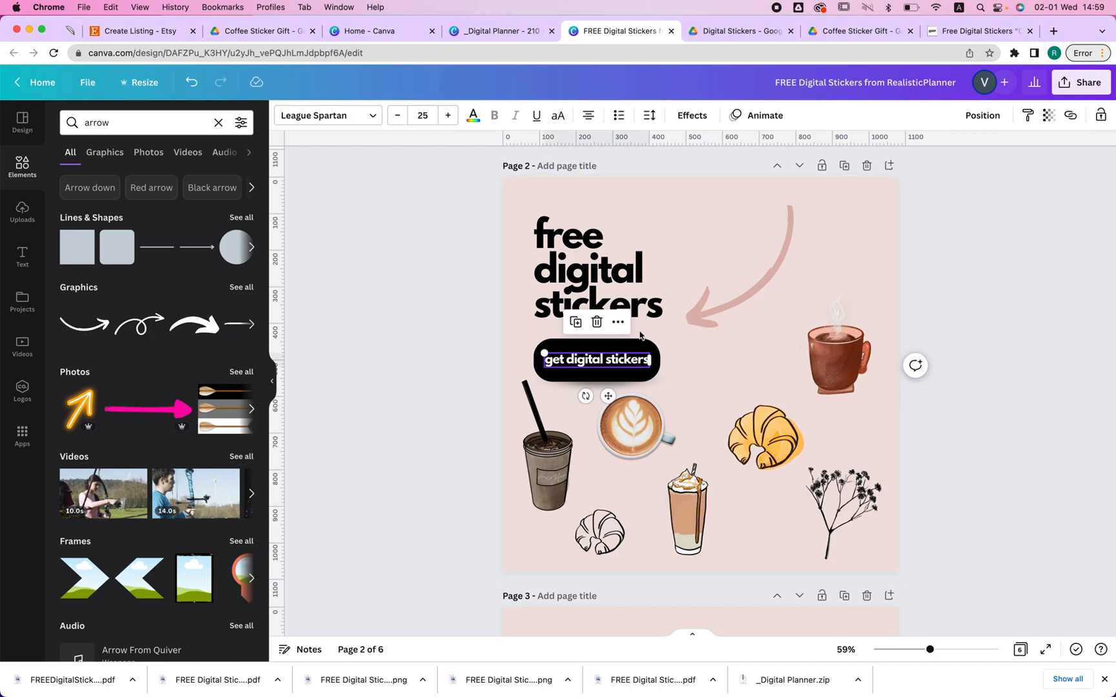
click(22, 256)
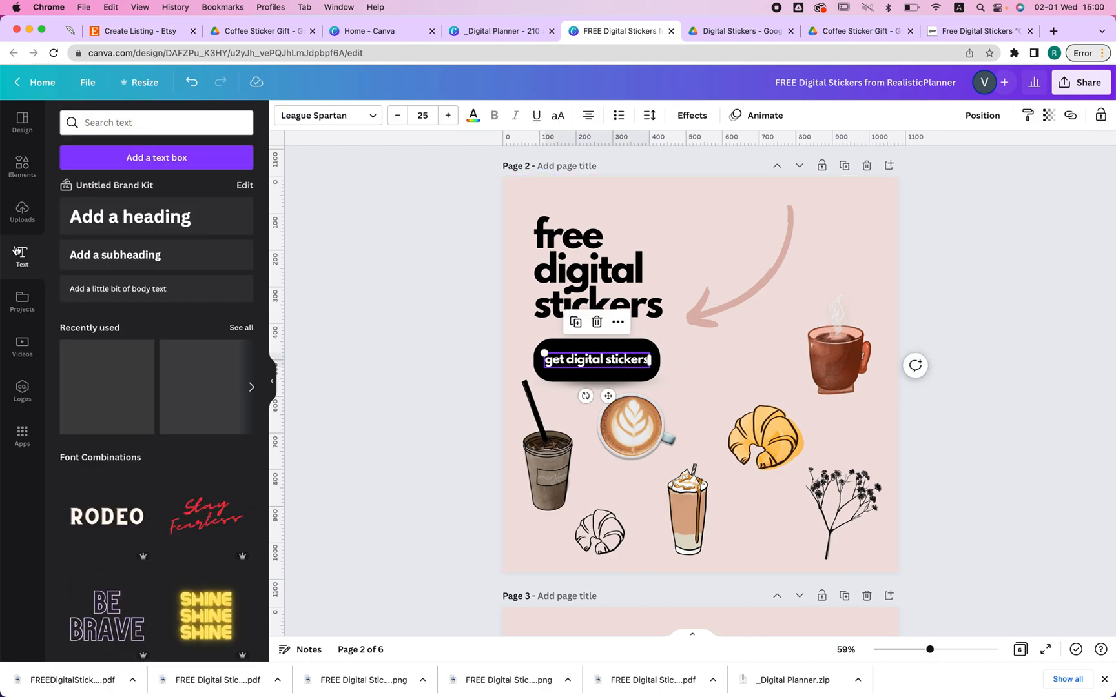
click(747, 263)
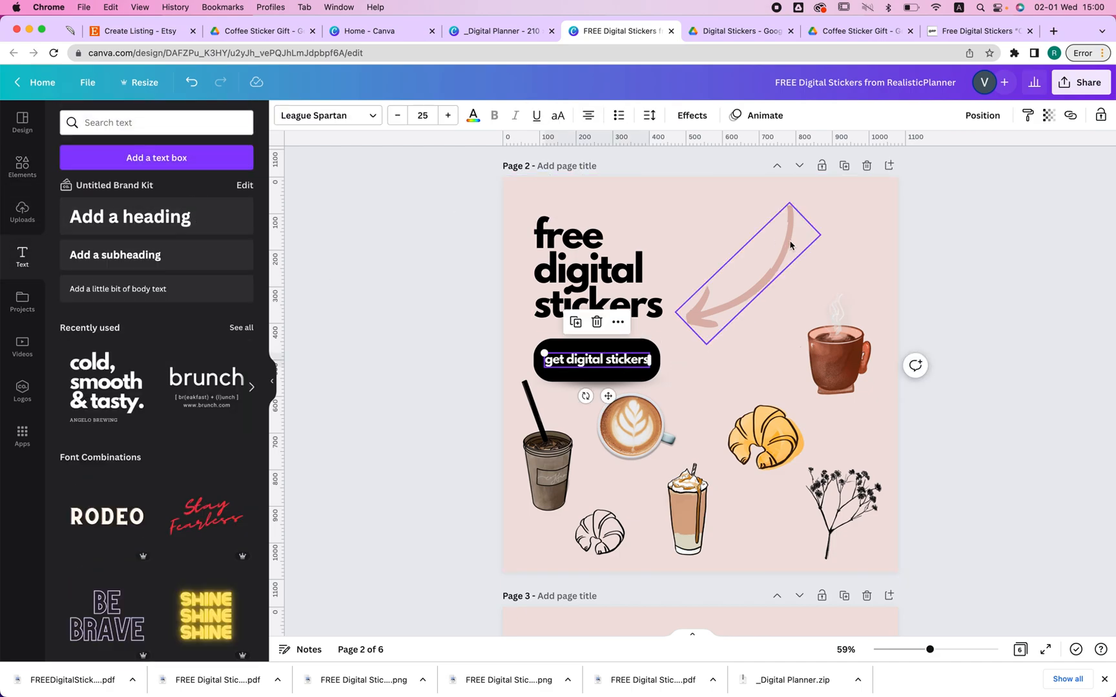